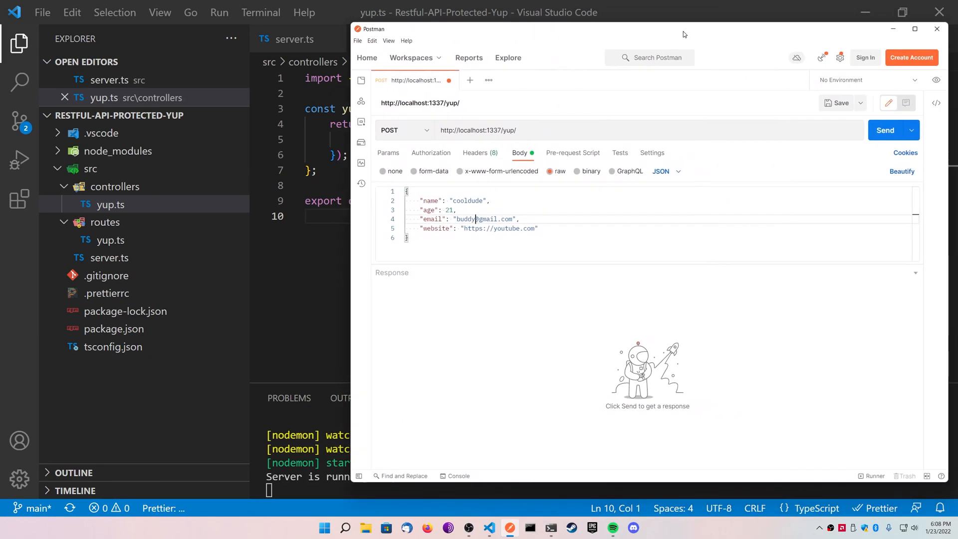
# Step: Send the POST to localhost:1337/yup/ and confirm the 200 OK echo of the body
pyautogui.click(884, 130)
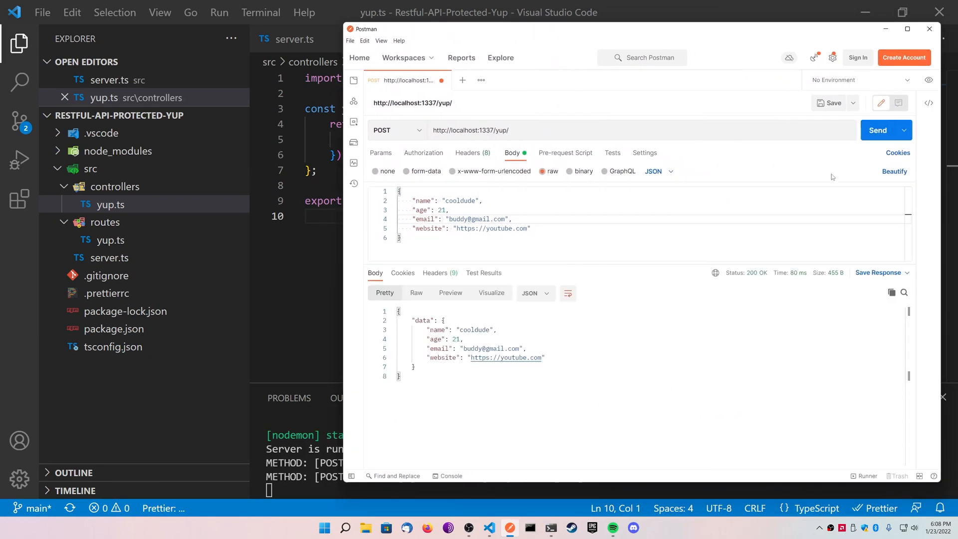
pyautogui.moveTo(710, 232)
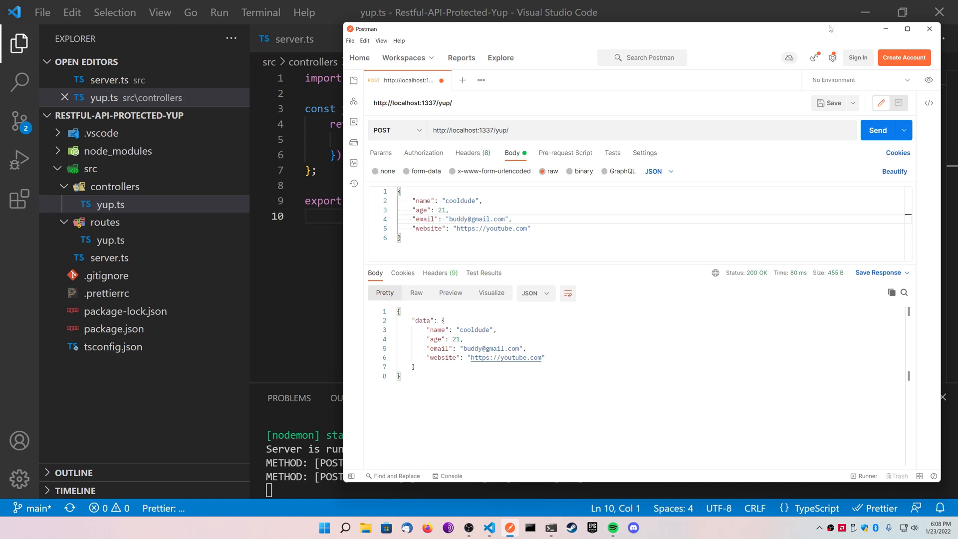
pyautogui.click(927, 29)
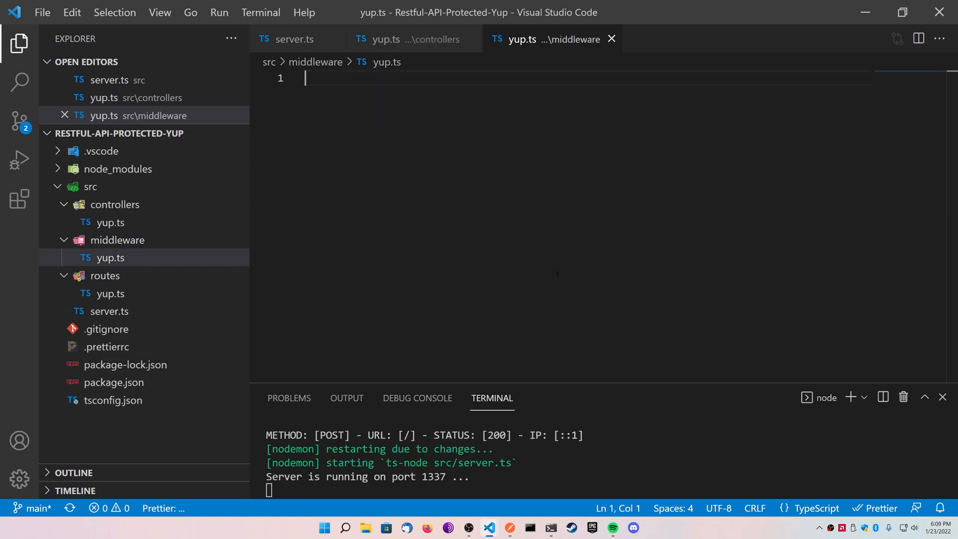
# Step: Delete the pasted yupSampleRoute function from middleware/yup.ts, keeping the express import
pyautogui.click(387, 39)
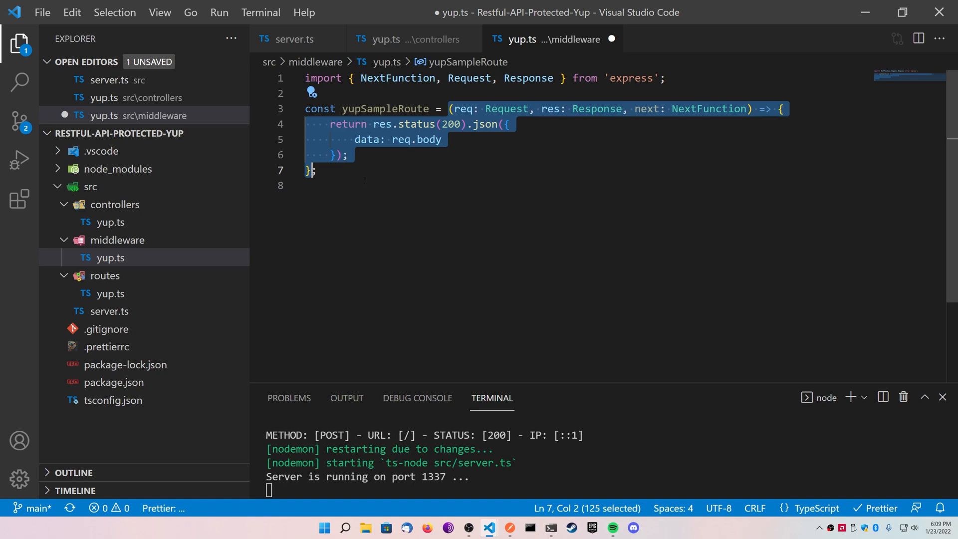
pyautogui.press('Delete')
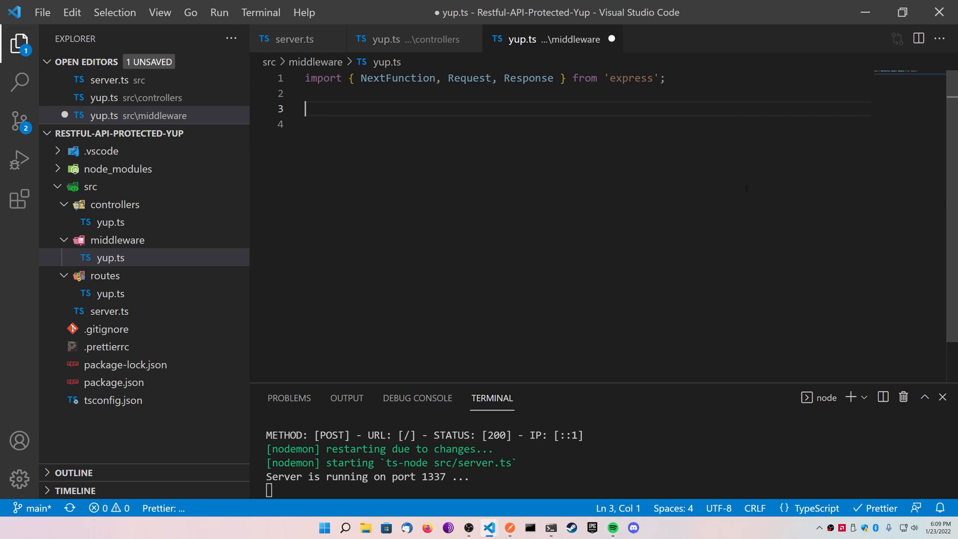
# Step: Define export const ValidateYup taking an AnyObjectSchema and returning an async handler
pyautogui.write('export con')
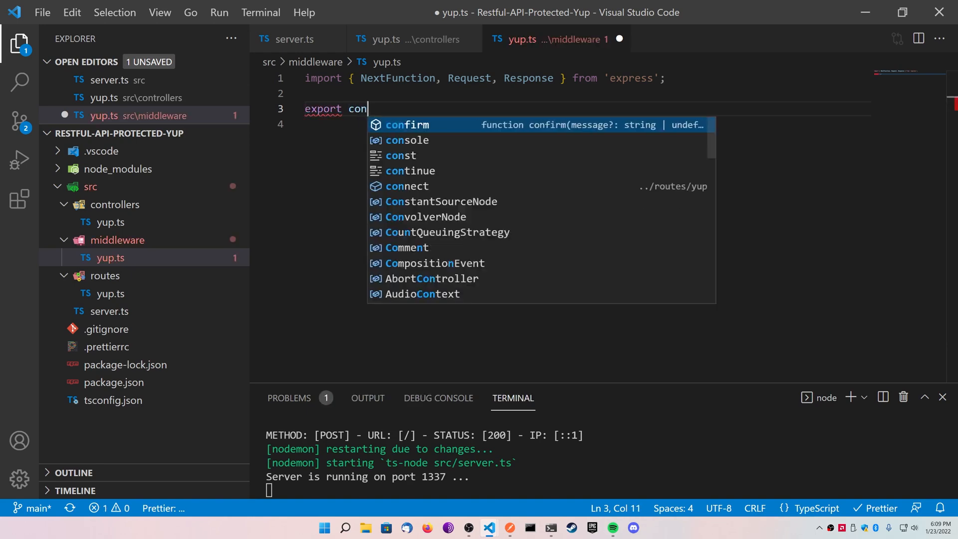
pyautogui.write('st ValidateYup')
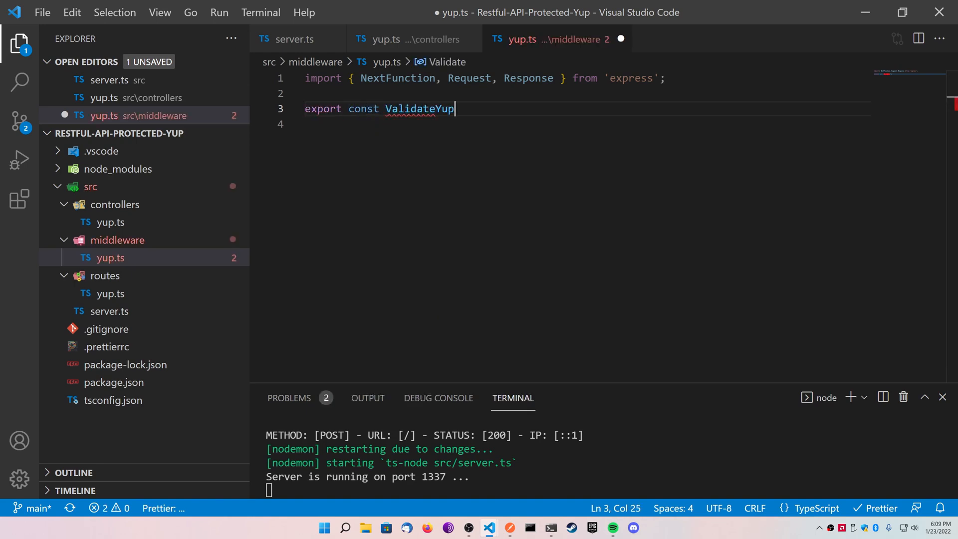
pyautogui.write('= (schema:')
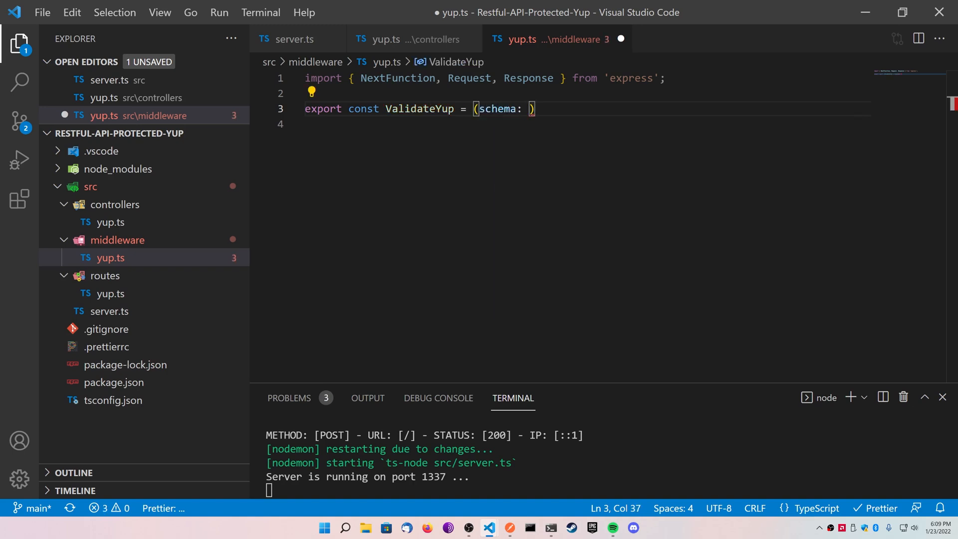
pyautogui.write('AnyObjectSchema')
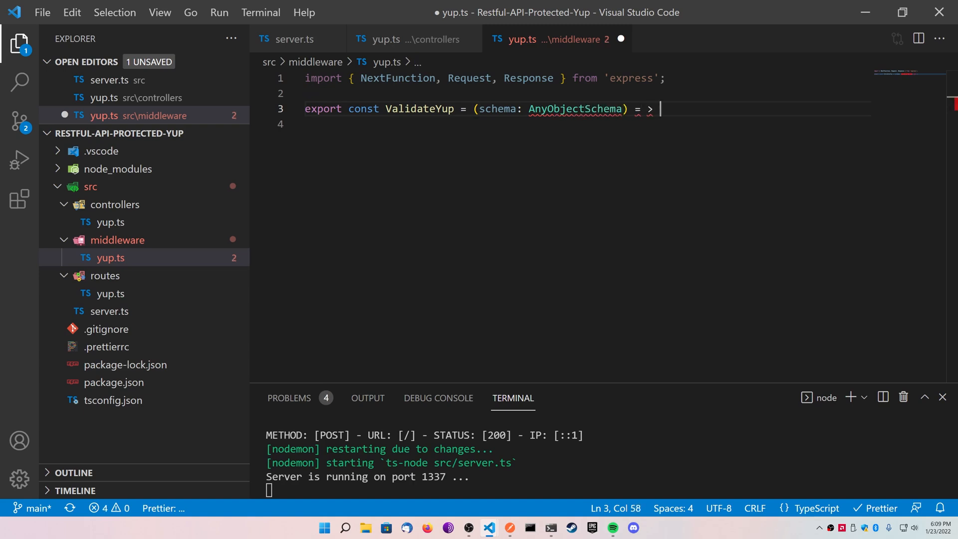
pyautogui.write('{}')
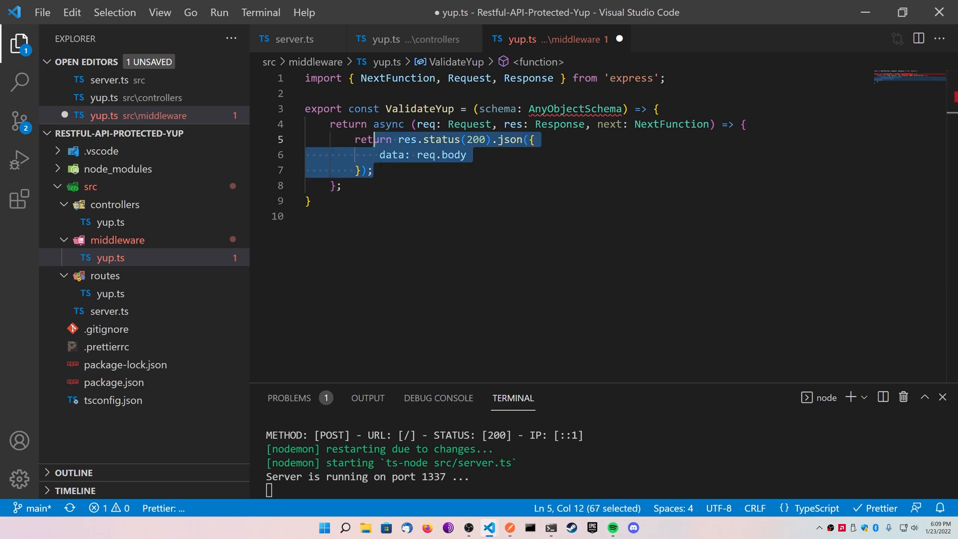
# Step: Remove the copied response code and start importing AnyObjectSchema from 'yup'
pyautogui.press('Delete')
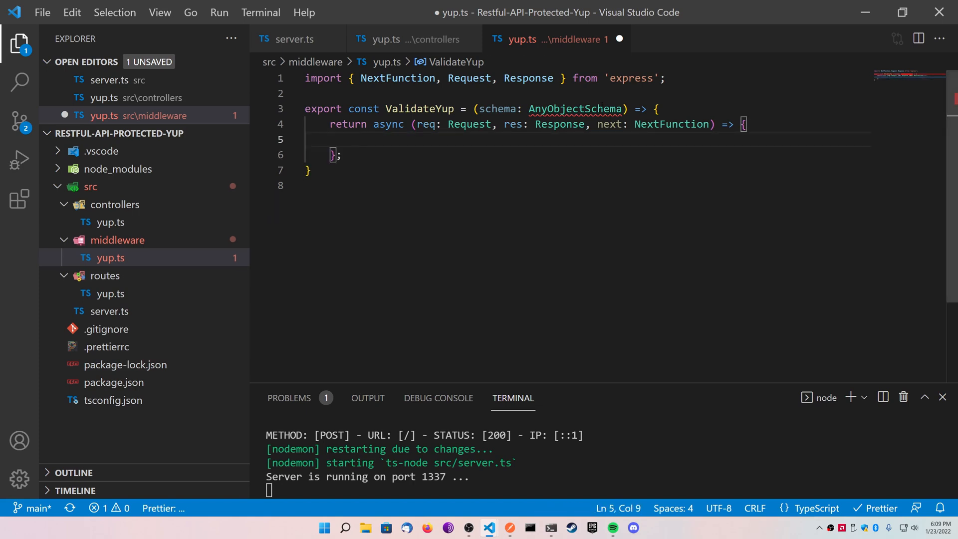
pyautogui.write('im')
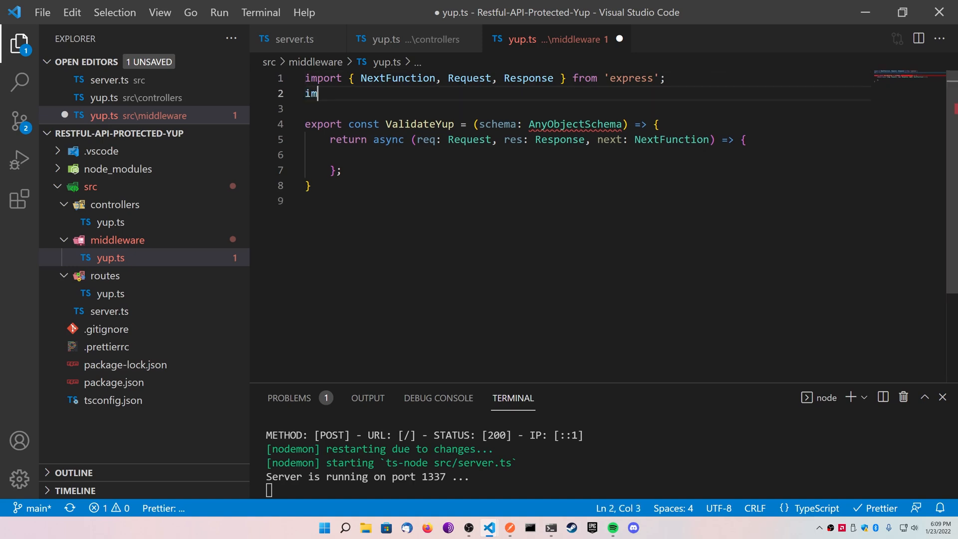
pyautogui.write('port {  }')
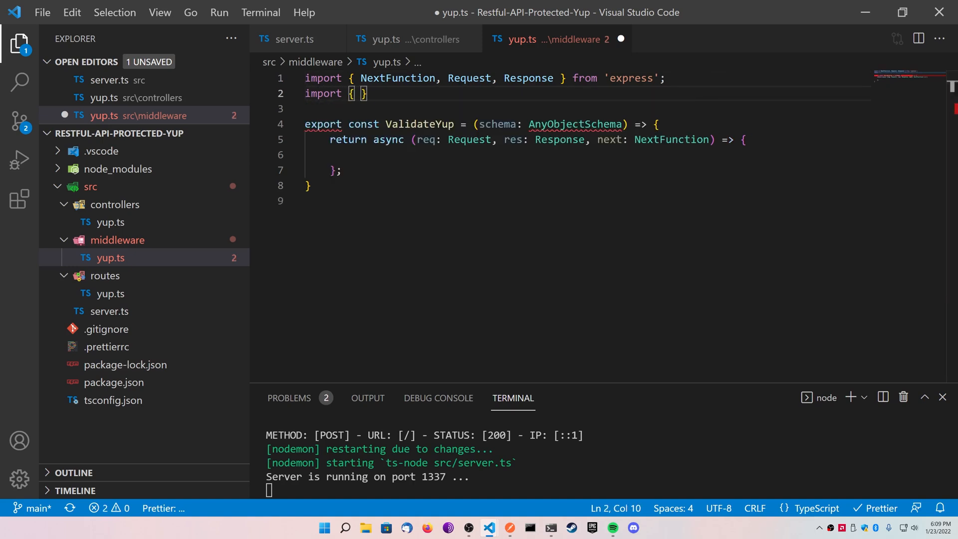
pyautogui.write("from 'yup';")
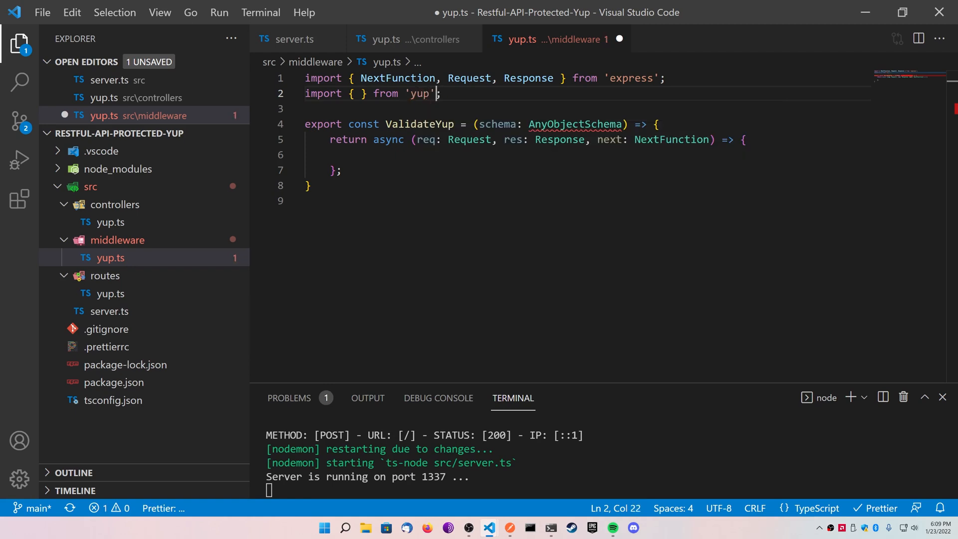
pyautogui.write('AnyObjectSchema')
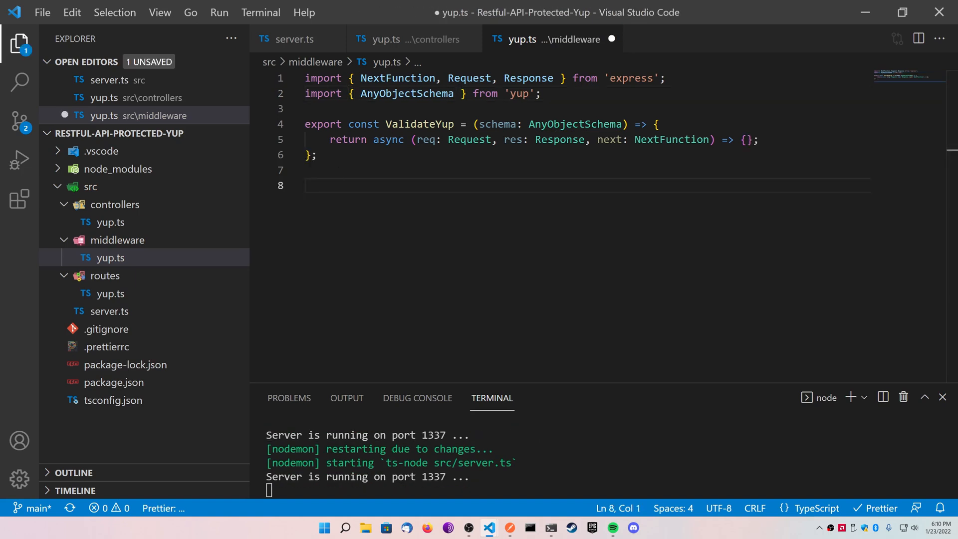
# Step: Export a Schemas object whose data key is yup object().shape({...})
pyautogui.write('export con')
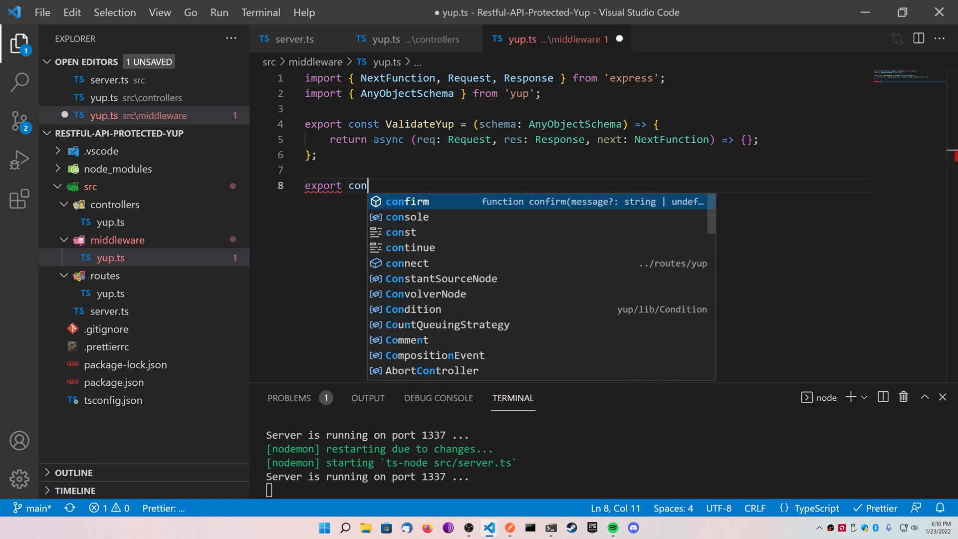
pyautogui.write('st Schemas')
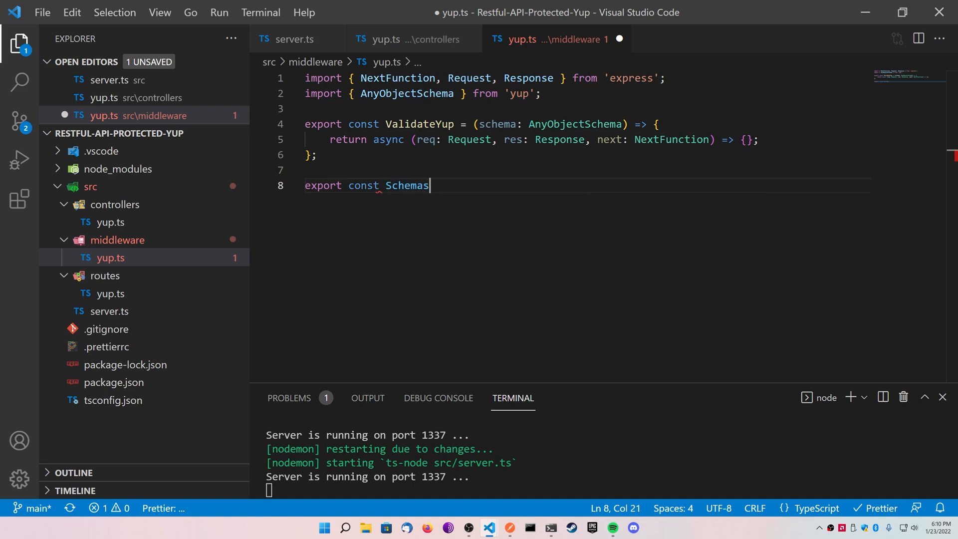
pyautogui.write('= {')
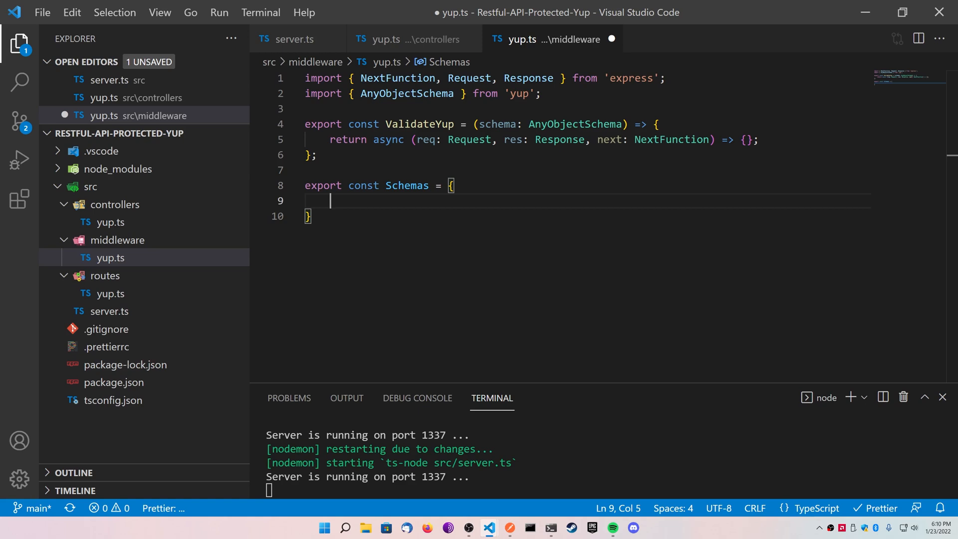
pyautogui.write('data:')
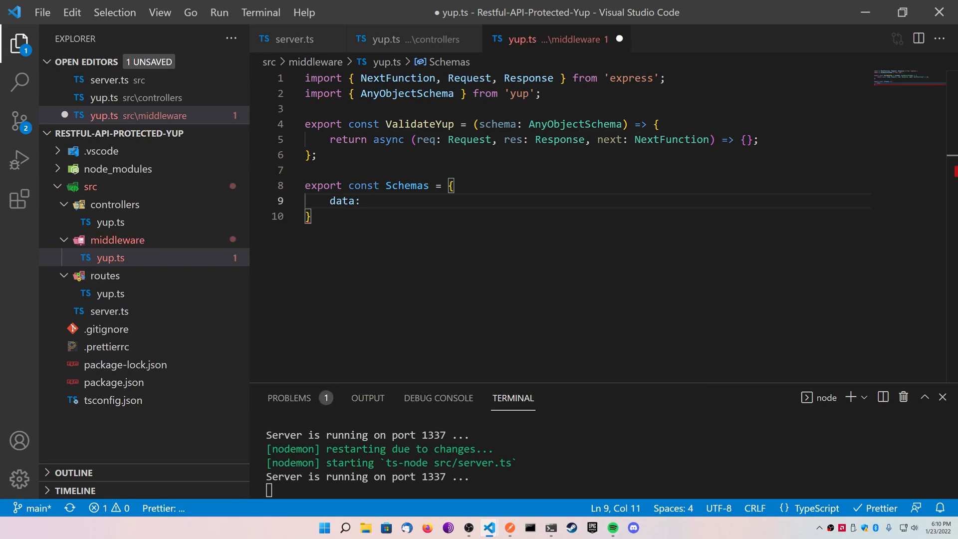
pyautogui.write('object')
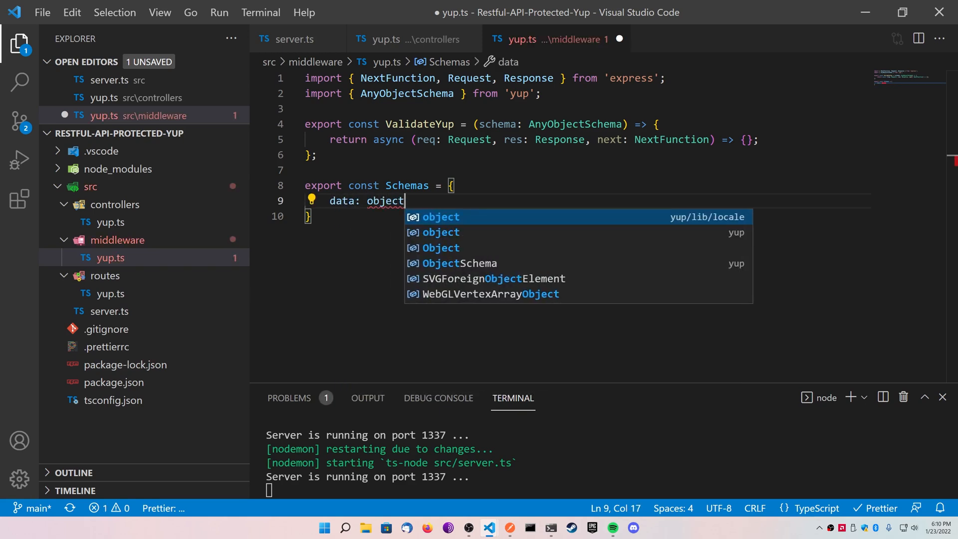
pyautogui.press('Down')
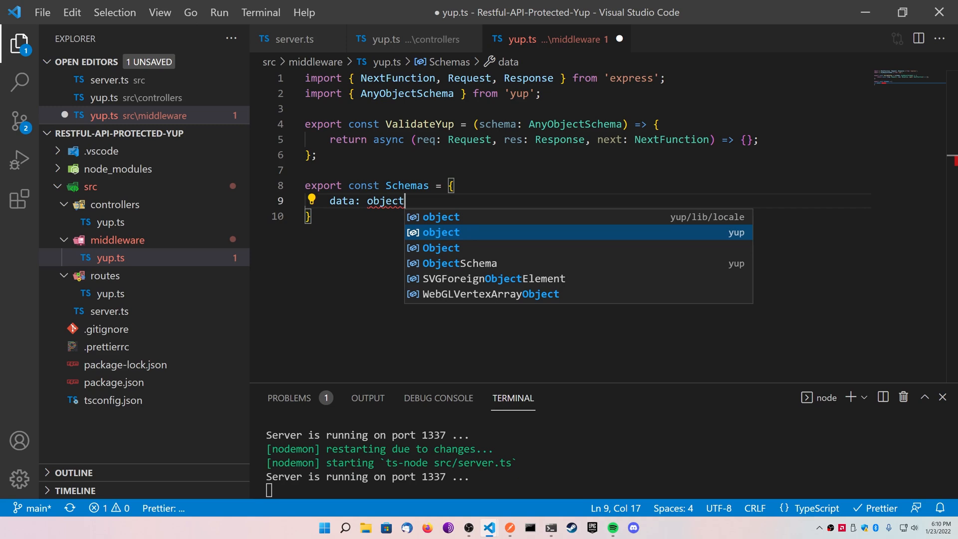
pyautogui.click(440, 232)
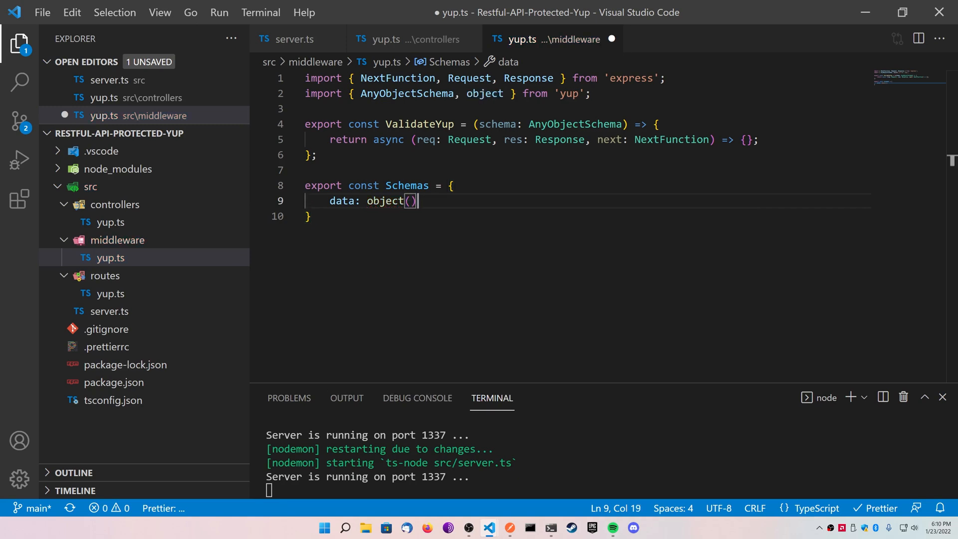
pyautogui.write('.sha')
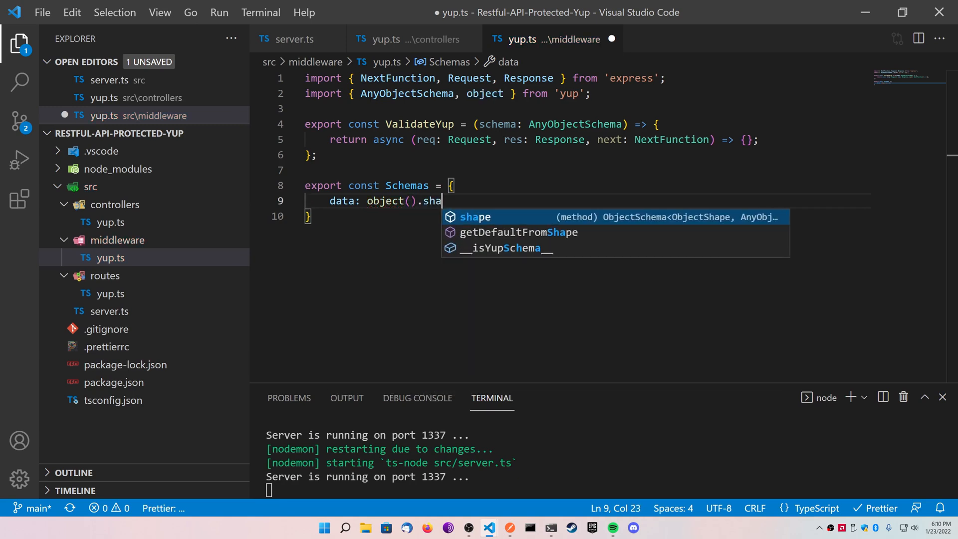
pyautogui.press('Tab')
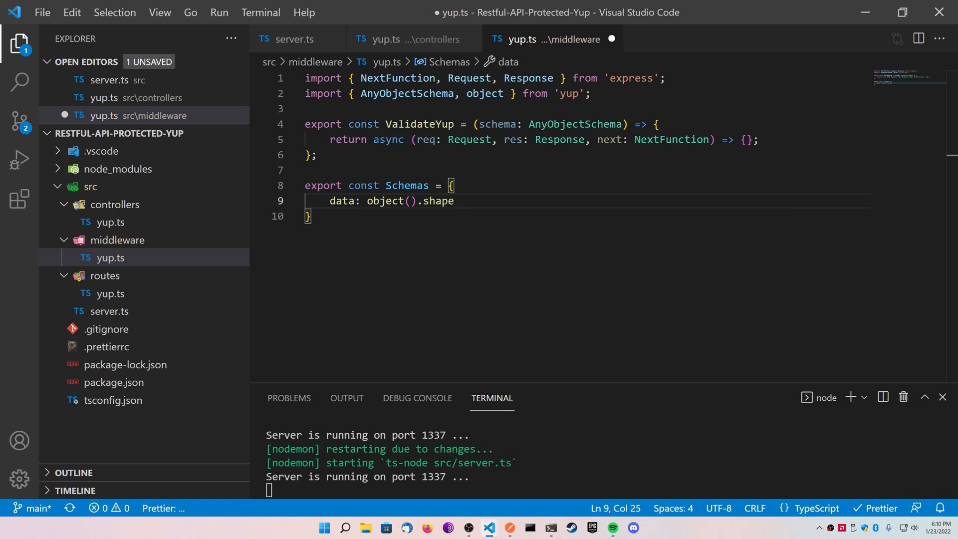
pyautogui.write('({')
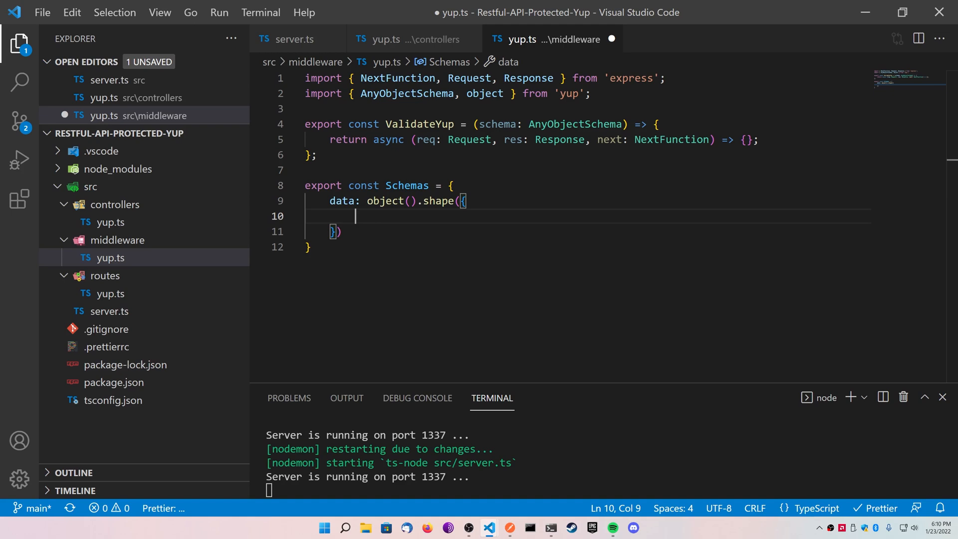
# Step: Add a required string name and a positive integer age to the shape
pyautogui.write('name')
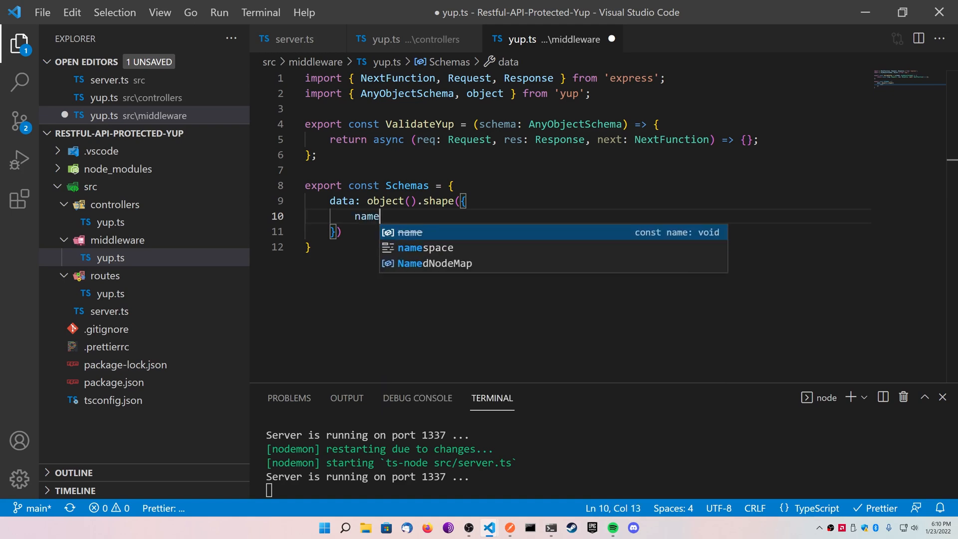
pyautogui.write(': string')
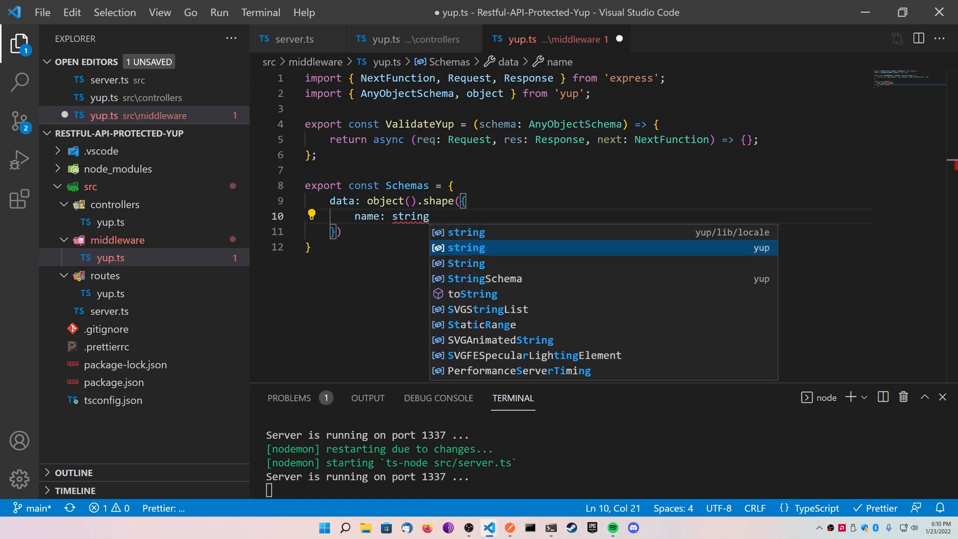
pyautogui.write('()')
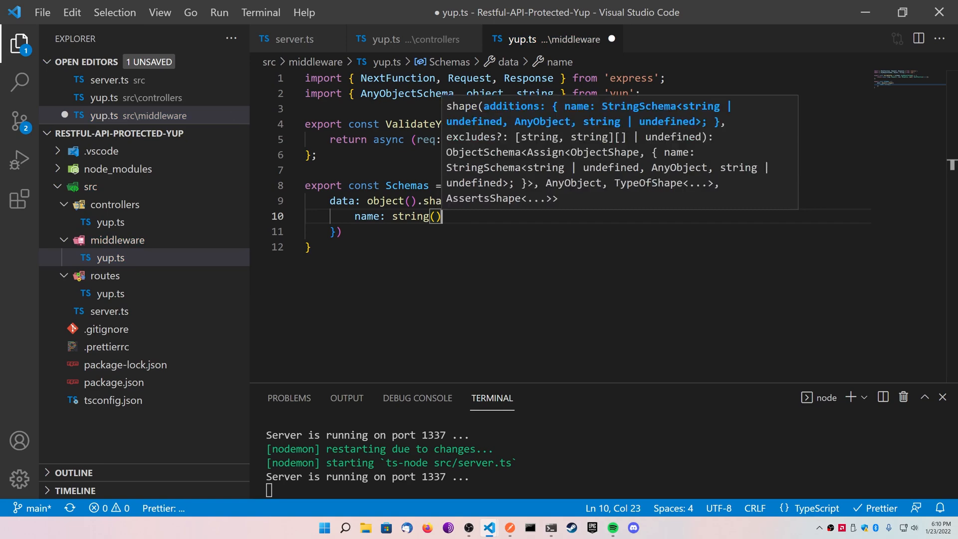
pyautogui.write('.required')
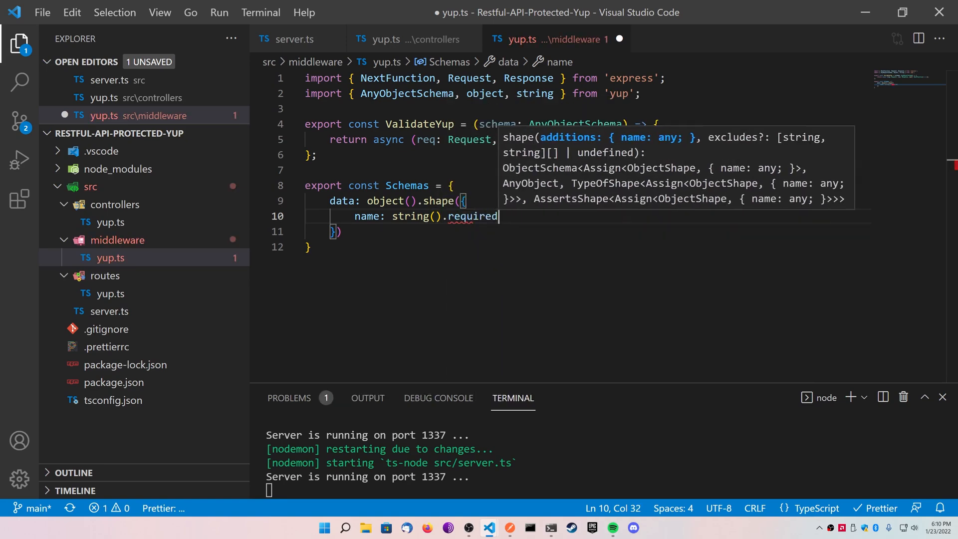
pyautogui.write('()')
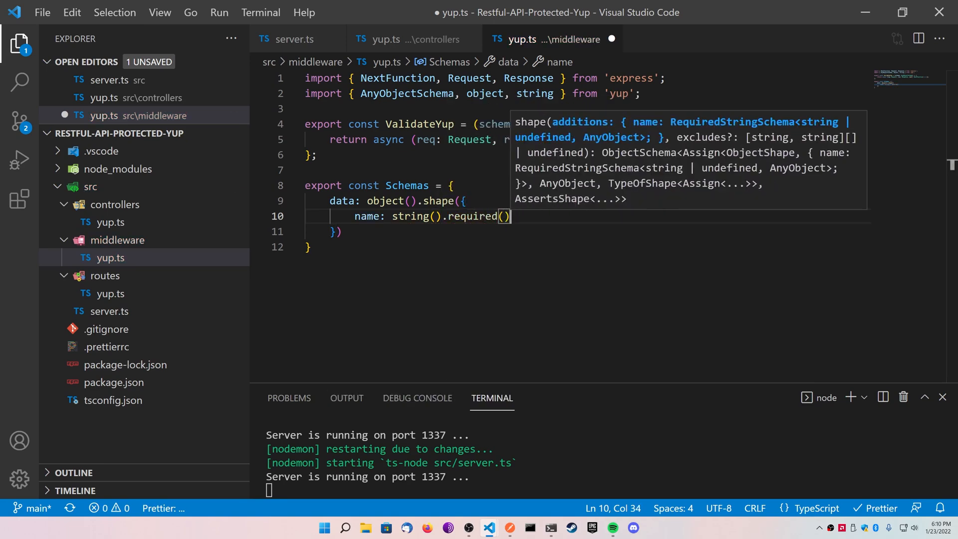
pyautogui.write('age: number().required(')
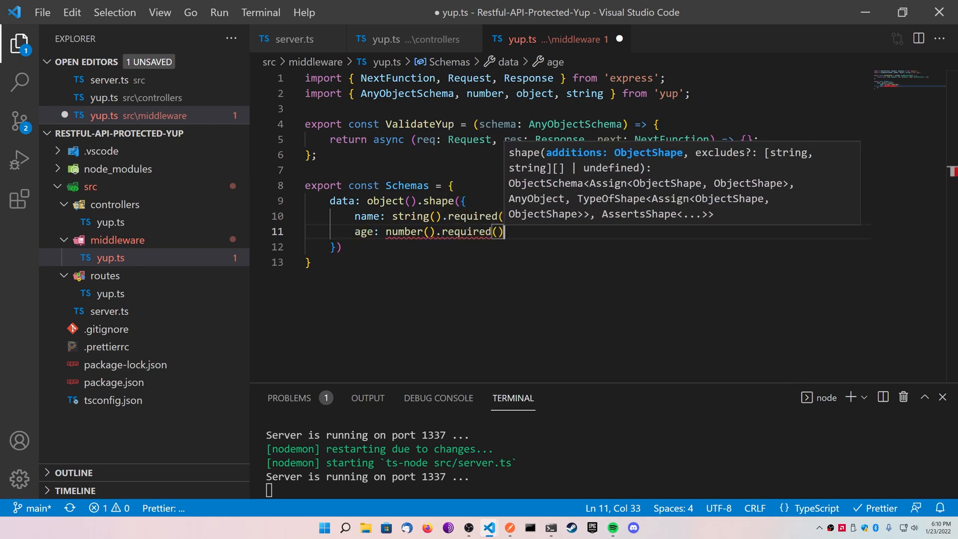
pyautogui.write('.positive().')
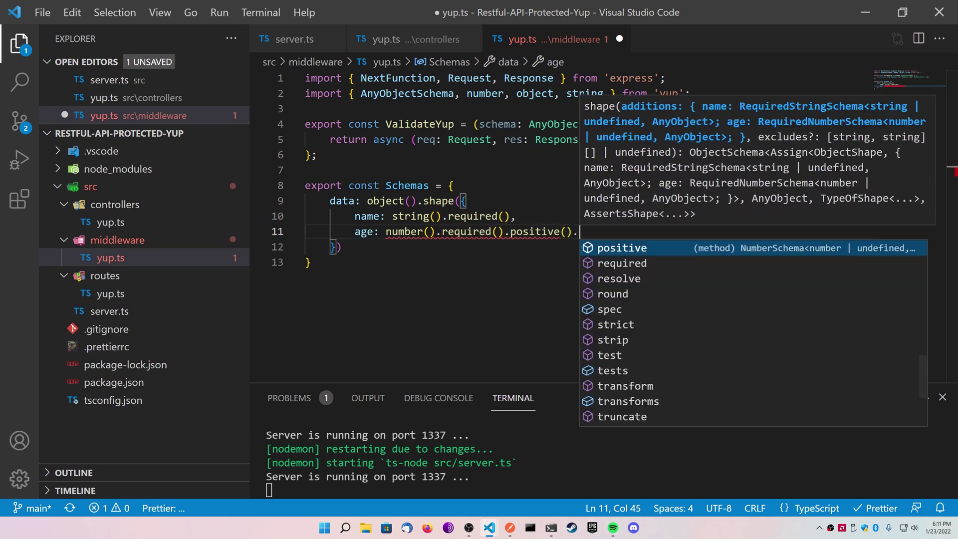
pyautogui.write('integer')
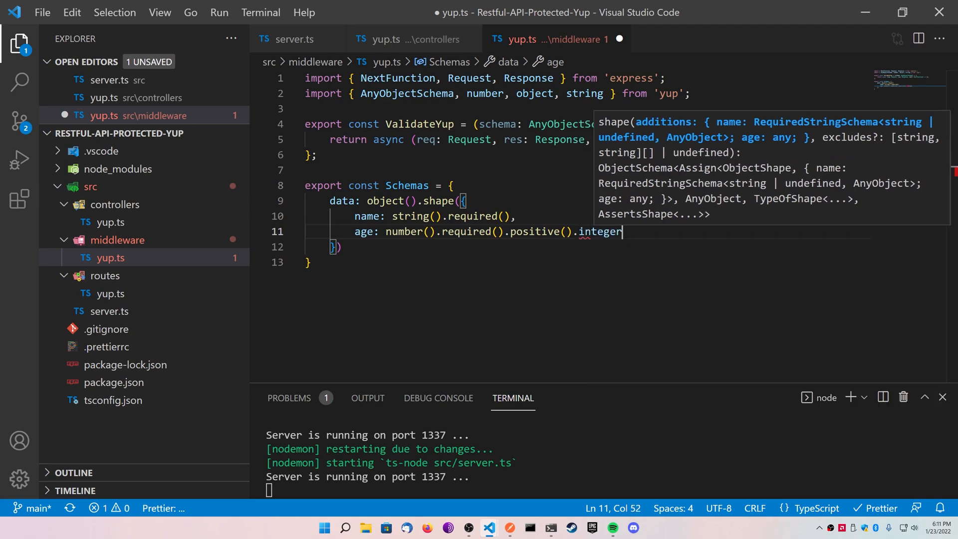
pyautogui.write('(),')
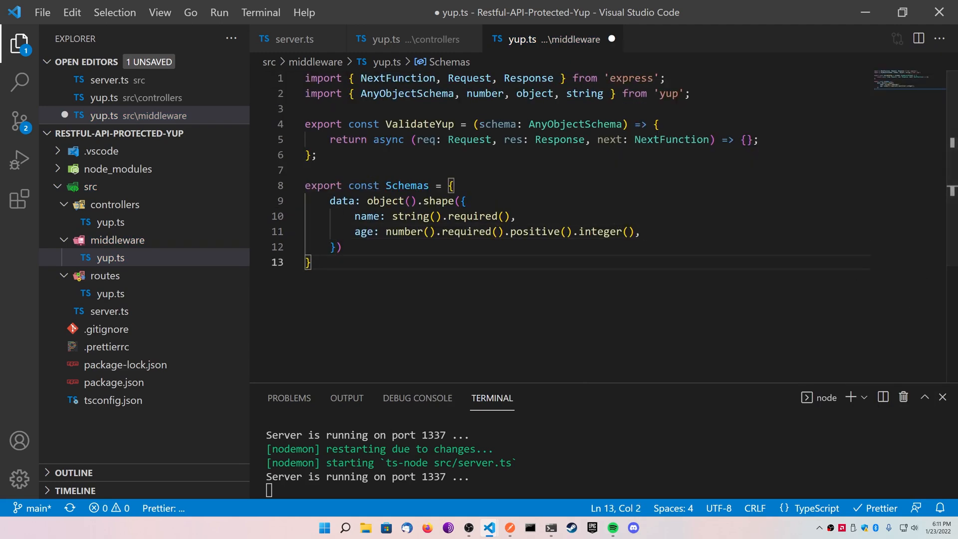
# Step: Add email string().email(), website string().url(), and createdOn date defaulting to now
pyautogui.write('email:')
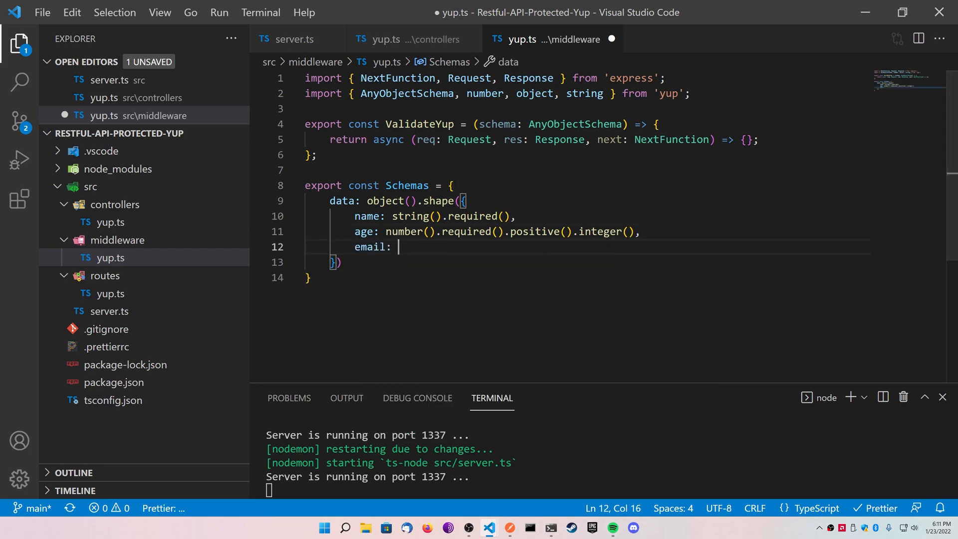
pyautogui.write('string()')
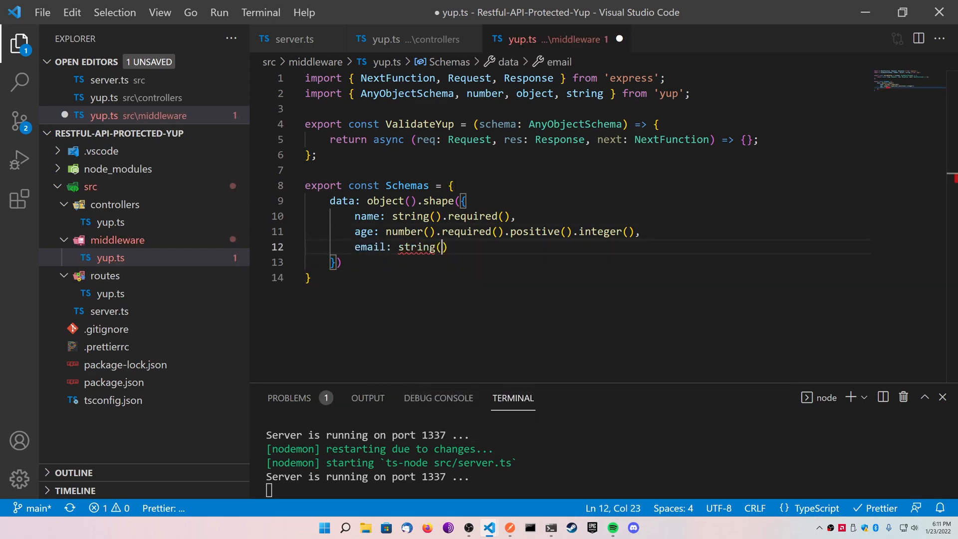
pyautogui.write('.email()')
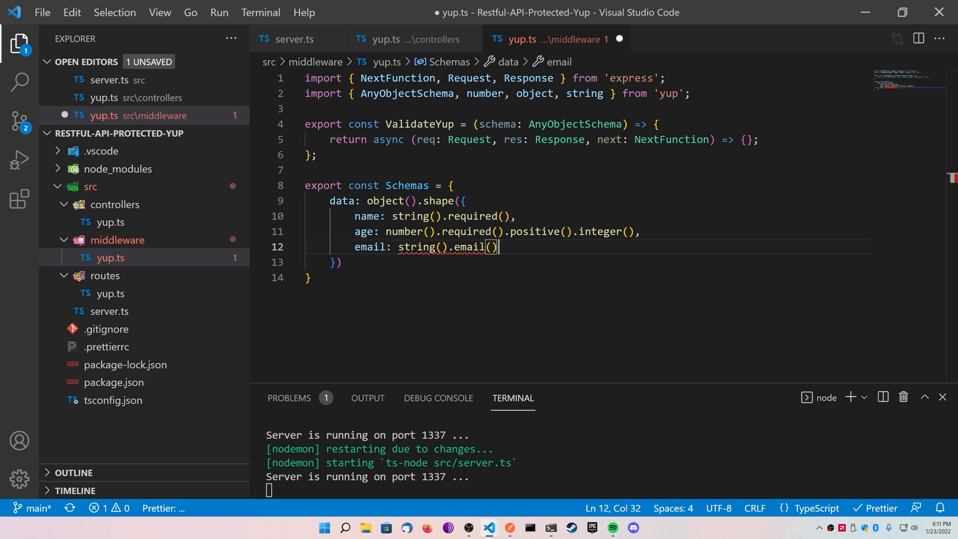
pyautogui.write(',')
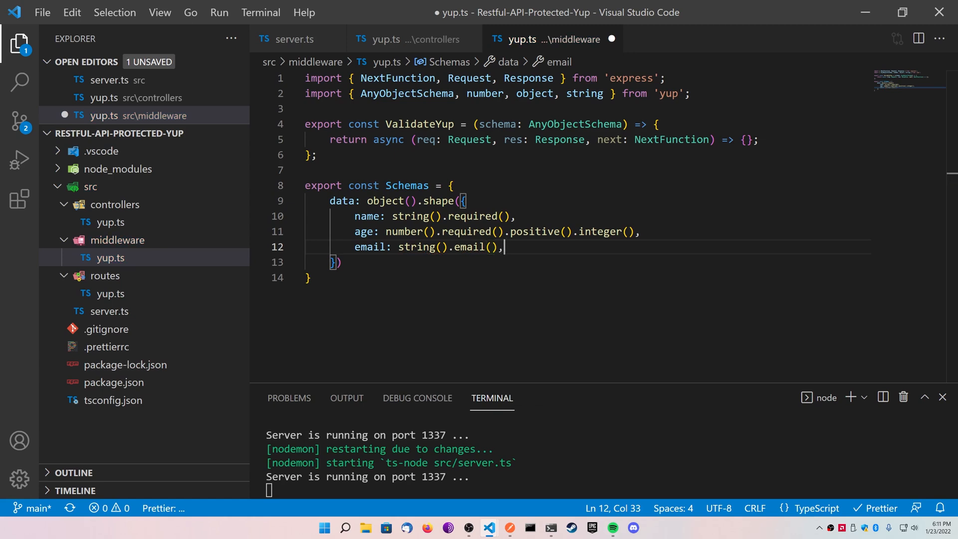
pyautogui.write('website:')
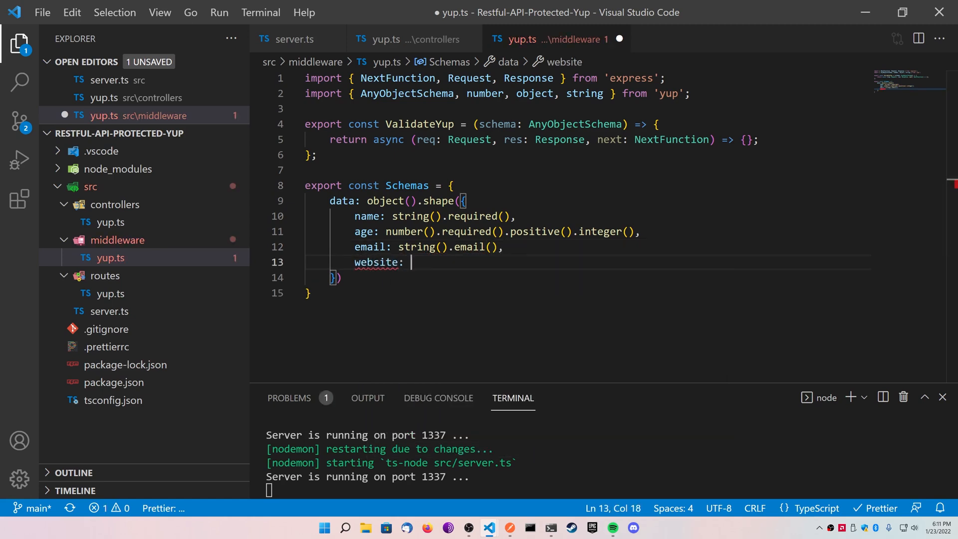
pyautogui.write('string')
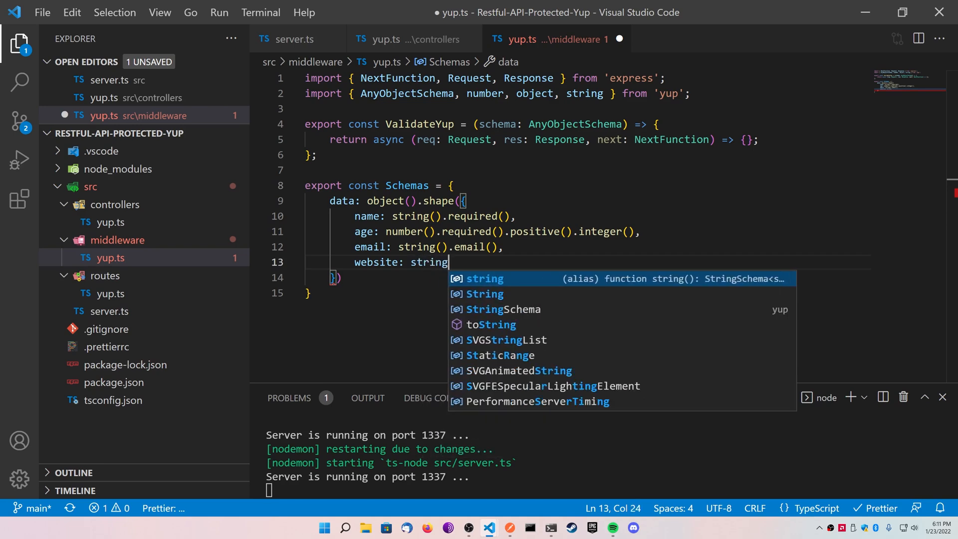
pyautogui.write('().url')
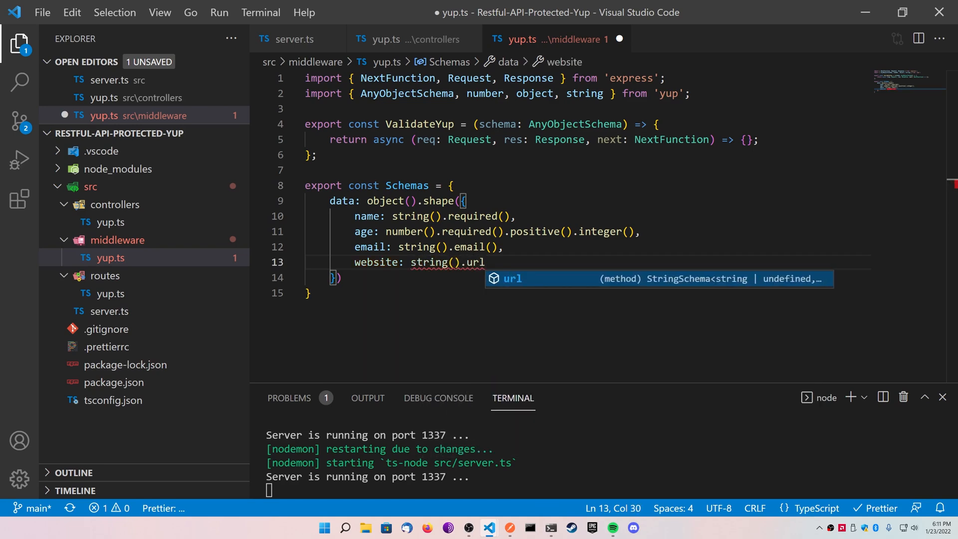
pyautogui.write('(),')
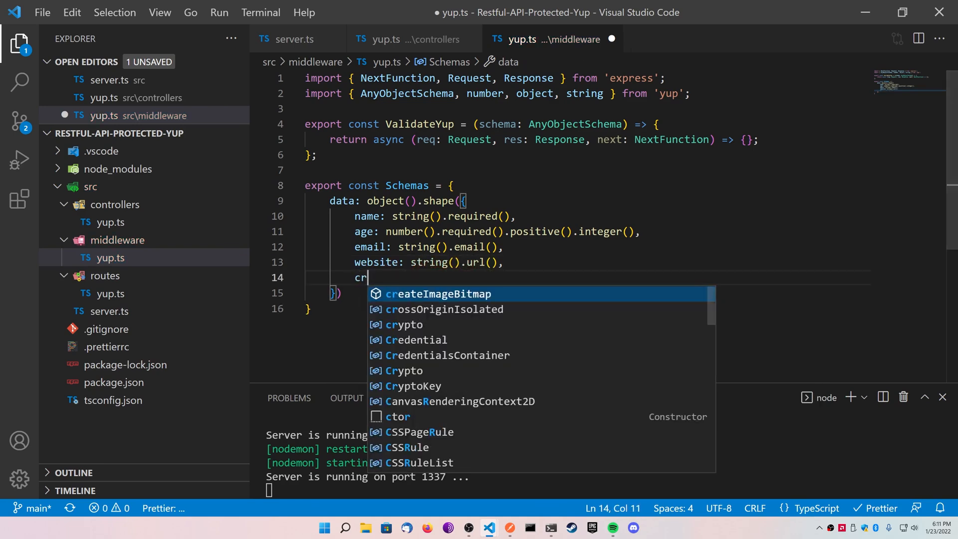
pyautogui.write('eatedO')
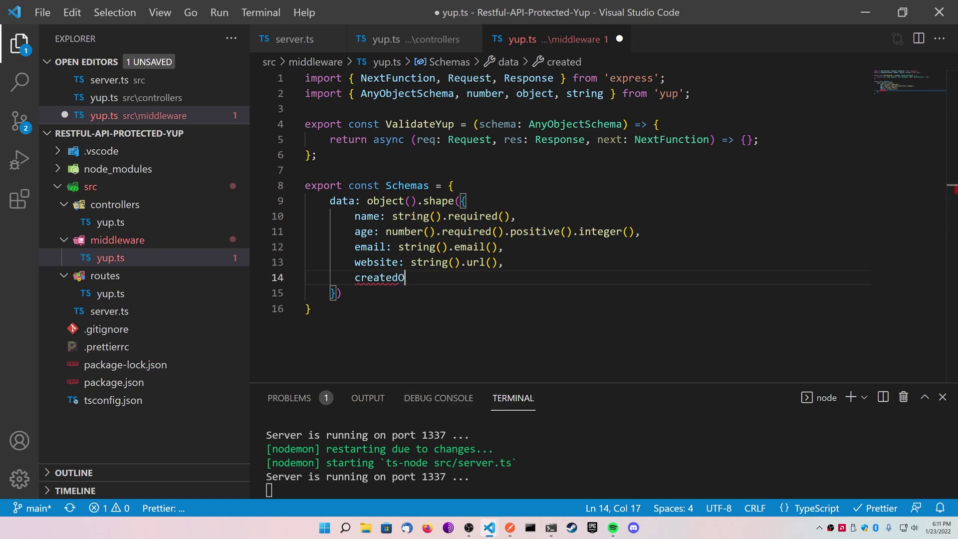
pyautogui.write('On: date(')
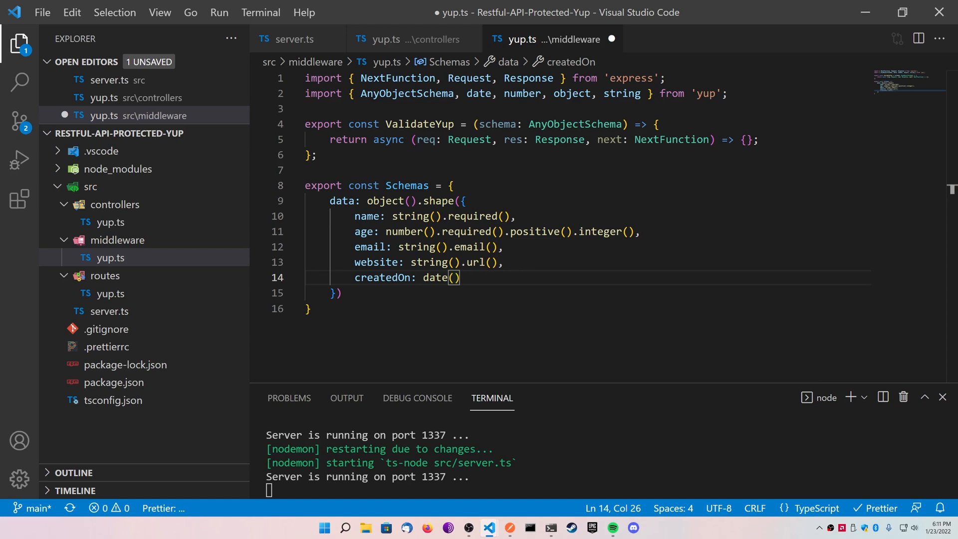
pyautogui.write('.default')
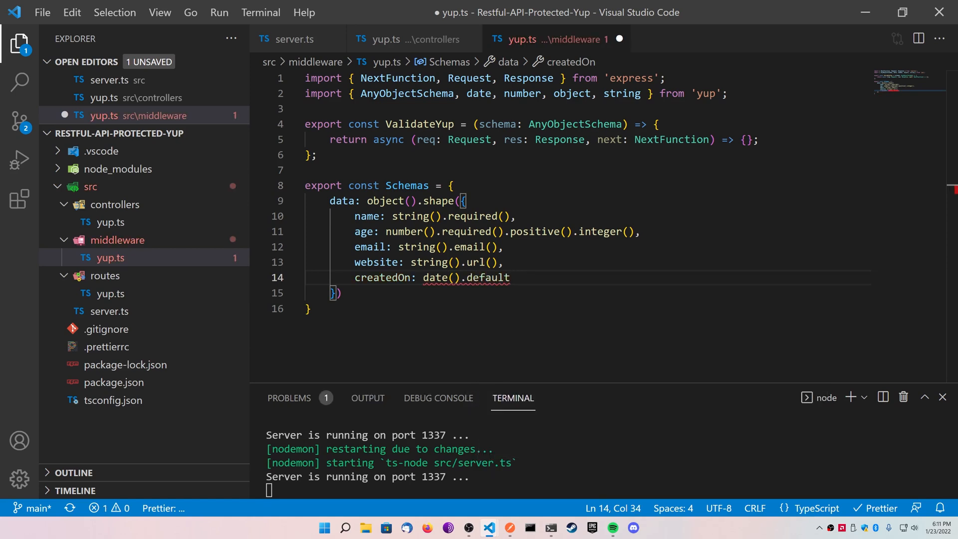
pyautogui.write('() => new Date(')
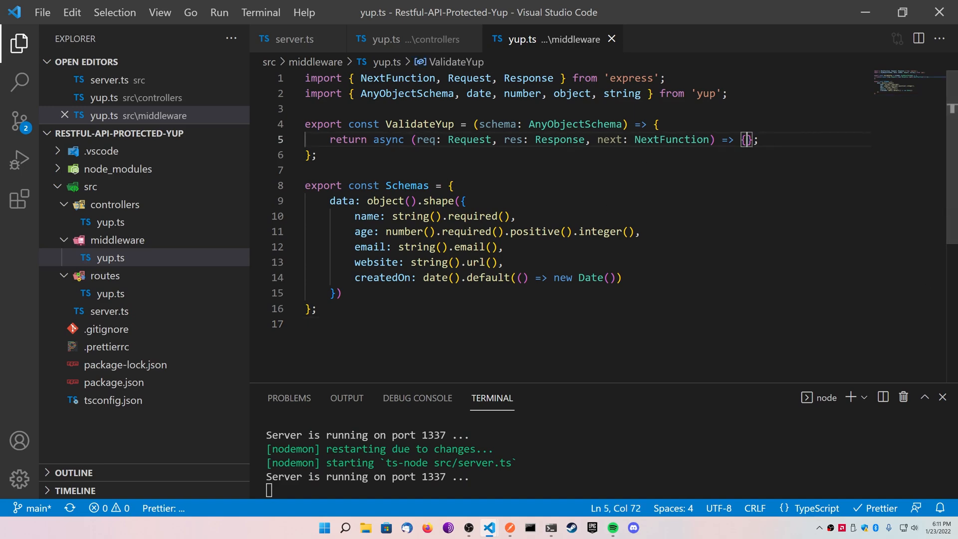
# Step: Add a try block: const data = await schema.validate(req.body), then console.log(data)
pyautogui.write('try')
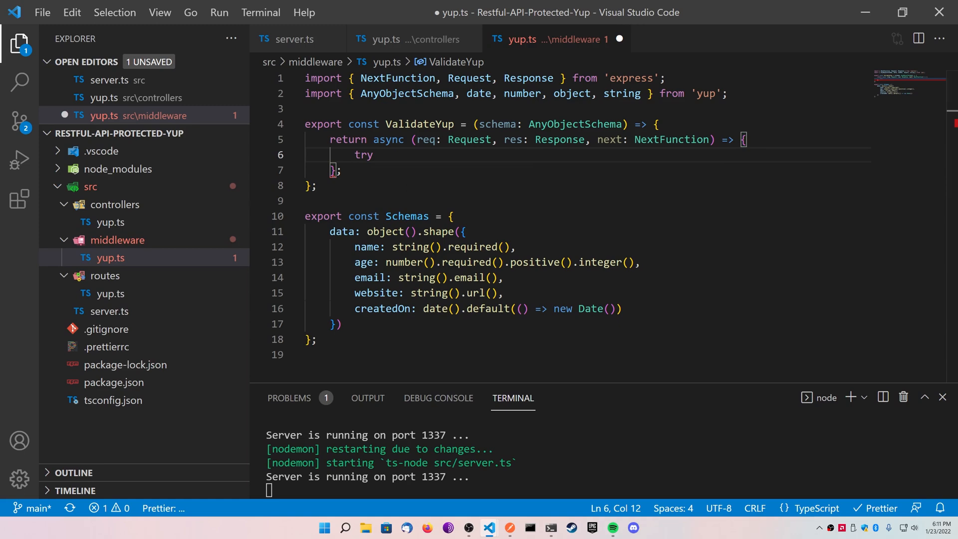
pyautogui.write('{')
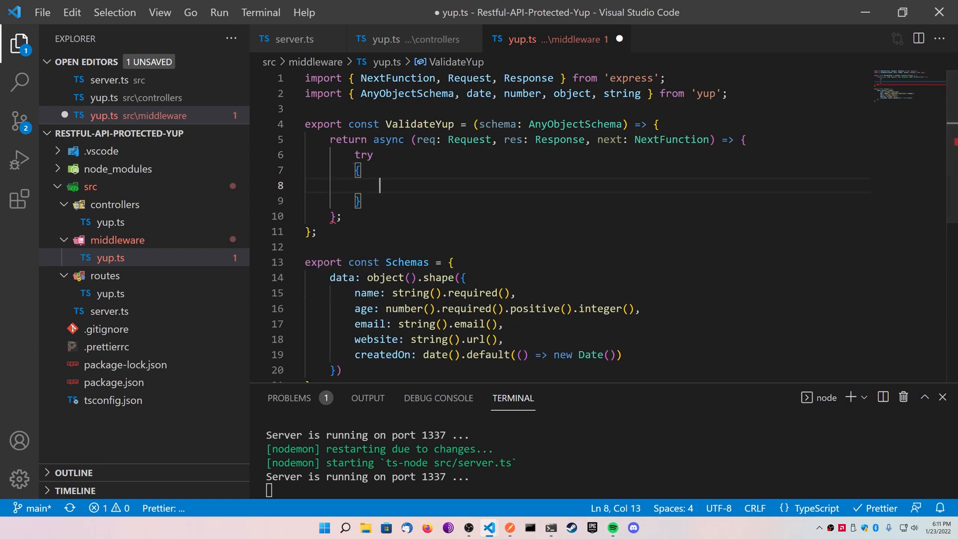
pyautogui.write('const data')
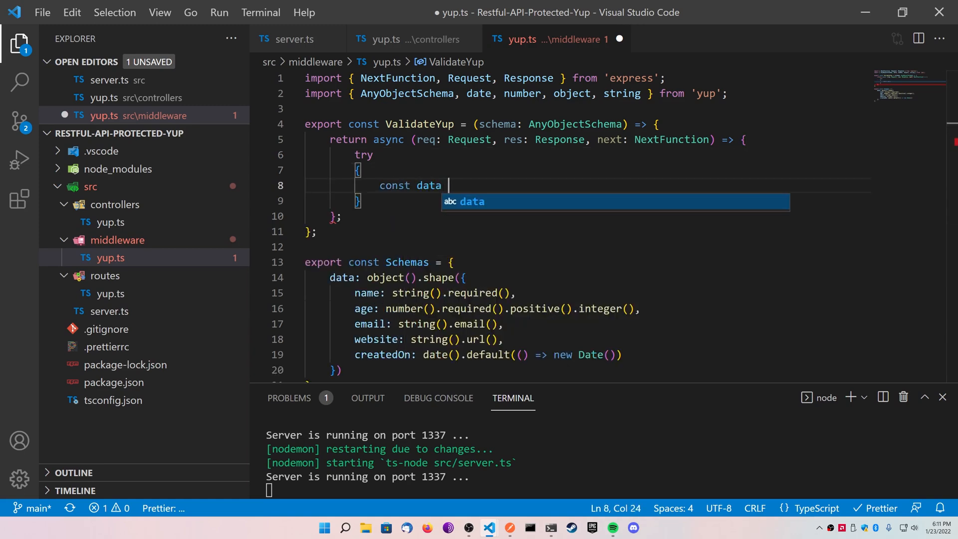
pyautogui.write('= await sche')
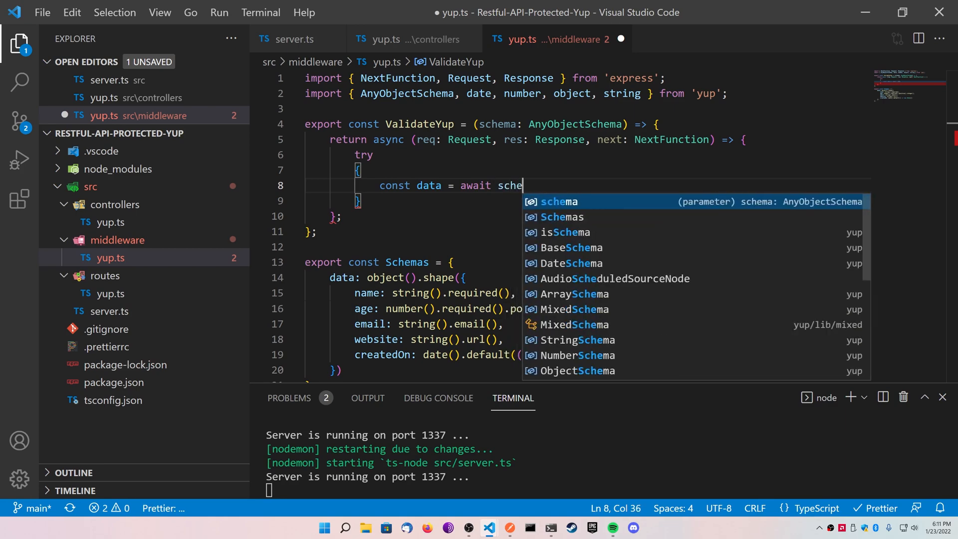
pyautogui.write('ma.validate')
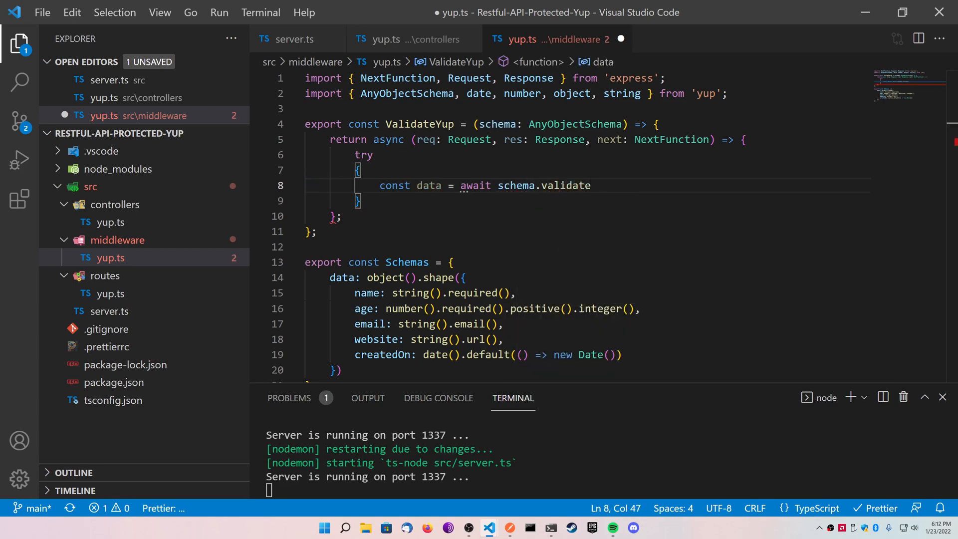
pyautogui.write('(req.body);')
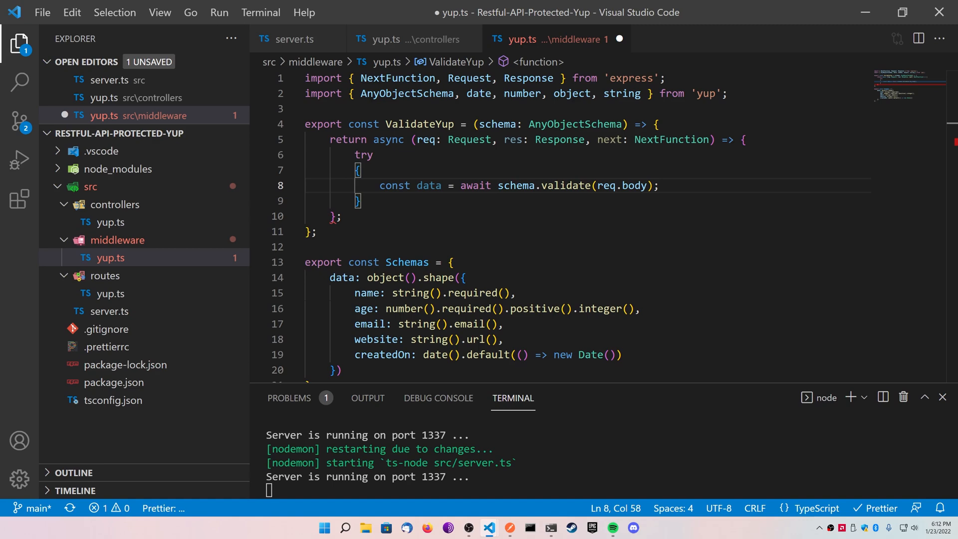
pyautogui.write('console.log')
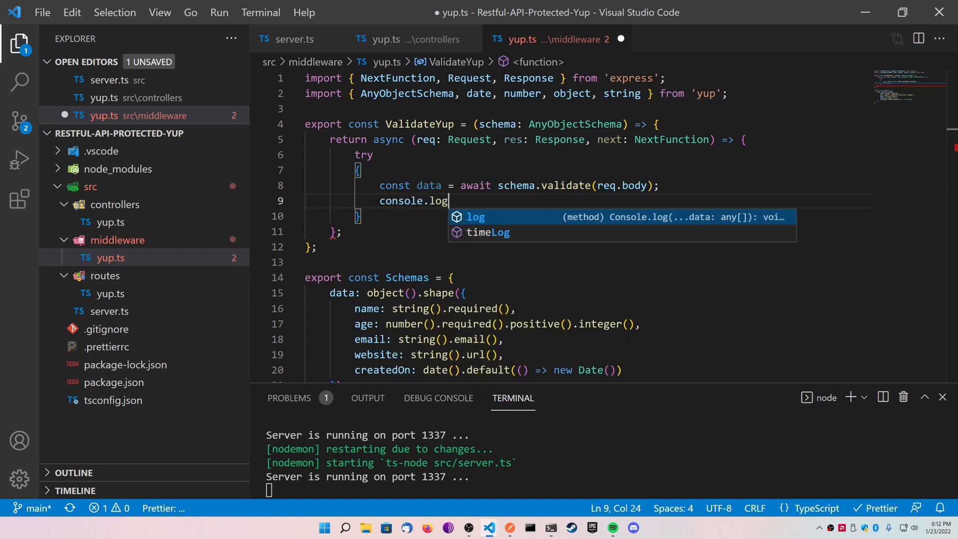
pyautogui.write('(data);')
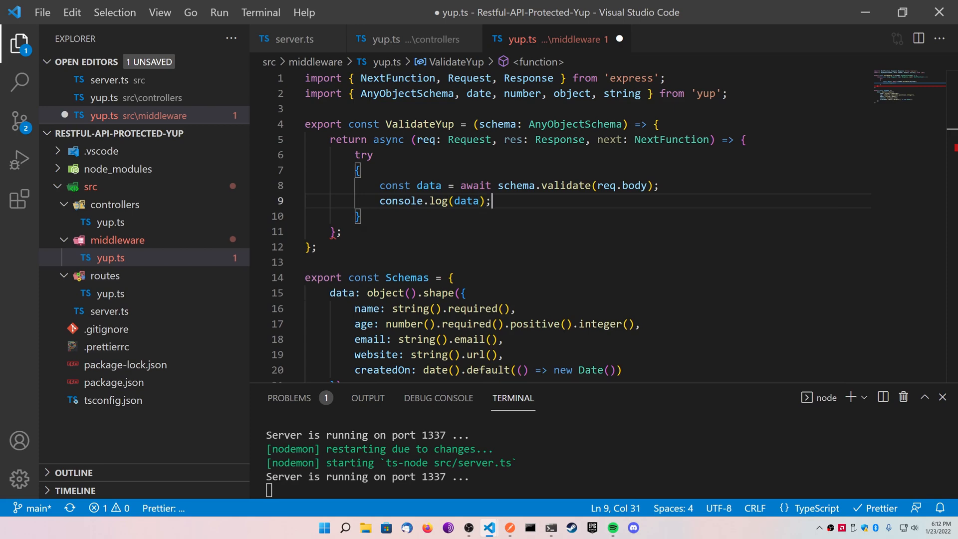
pyautogui.write('next();')
pyautogui.write('c')
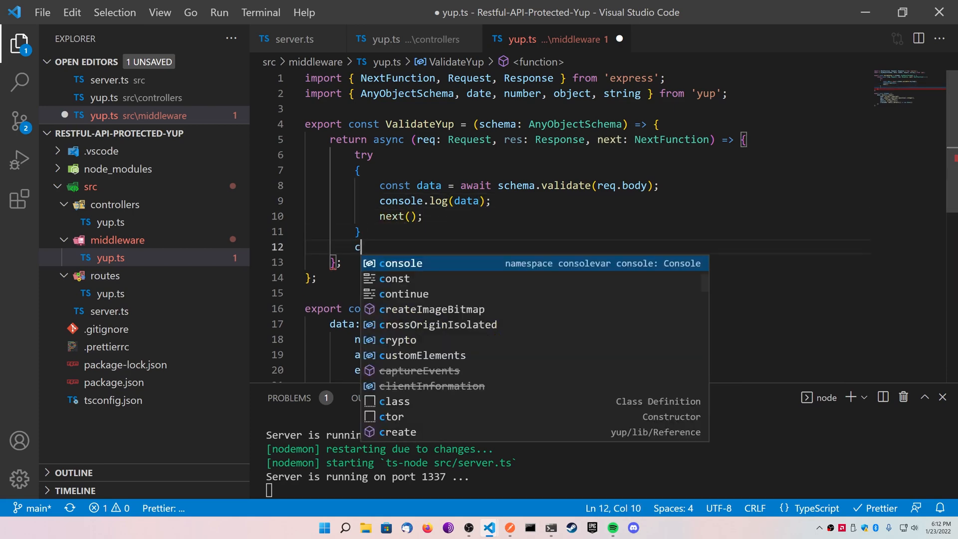
# Step: Add catch (error) logging the error and returning res.status(422).json({ error }), then save
pyautogui.write('atch (err)')
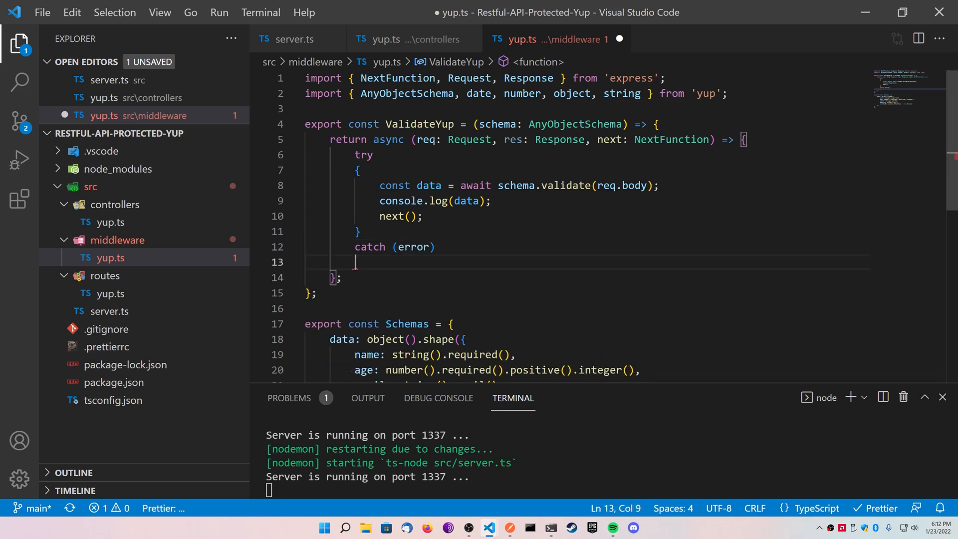
pyautogui.write('{')
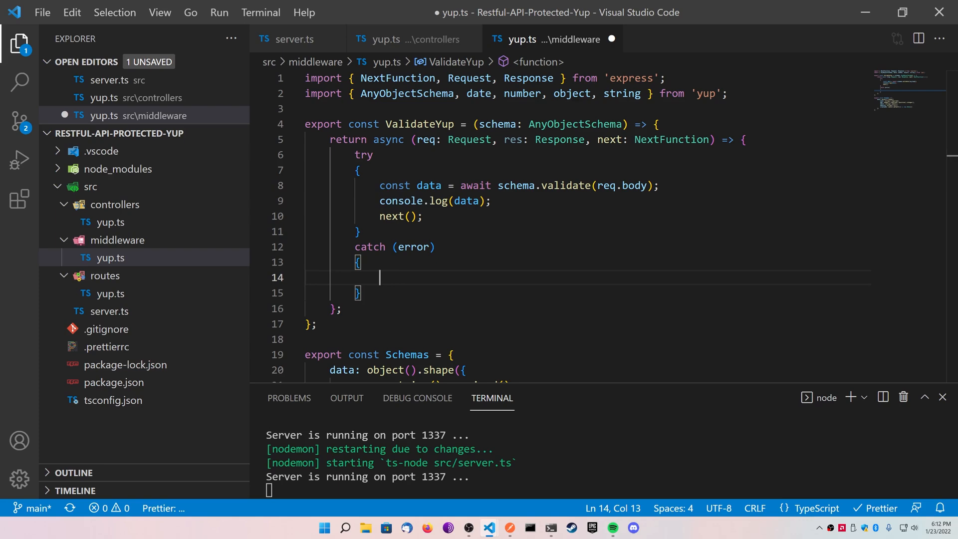
pyautogui.write('console.error(')
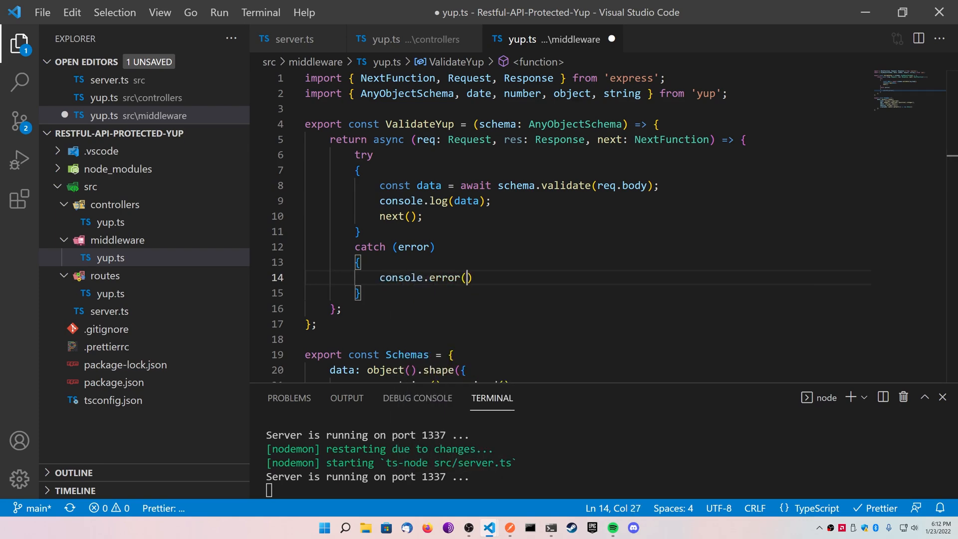
pyautogui.write('error')
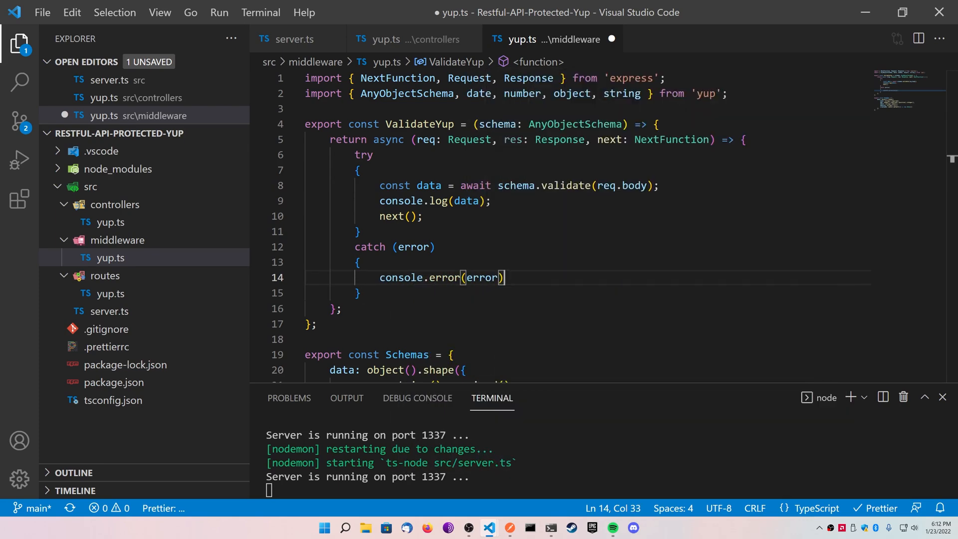
pyautogui.write('return res.status(')
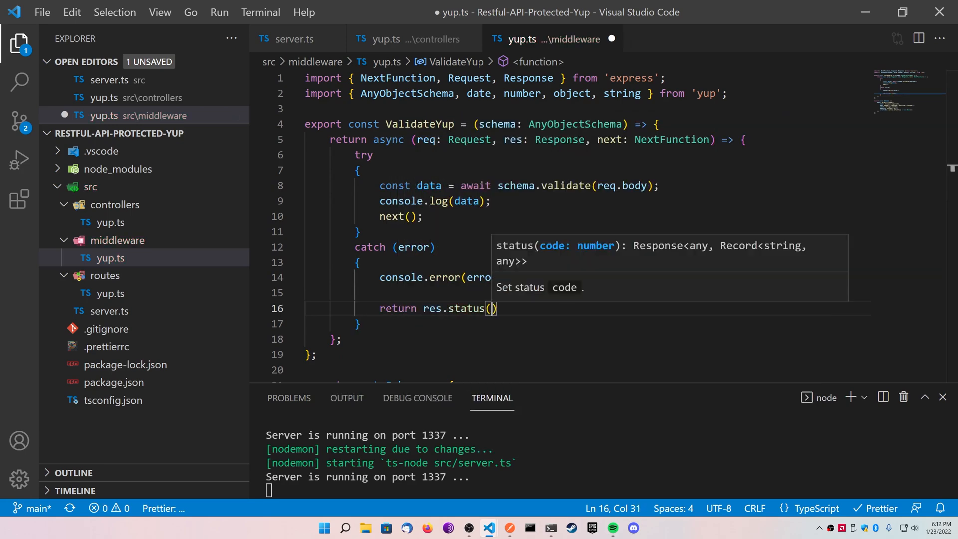
pyautogui.write('422')
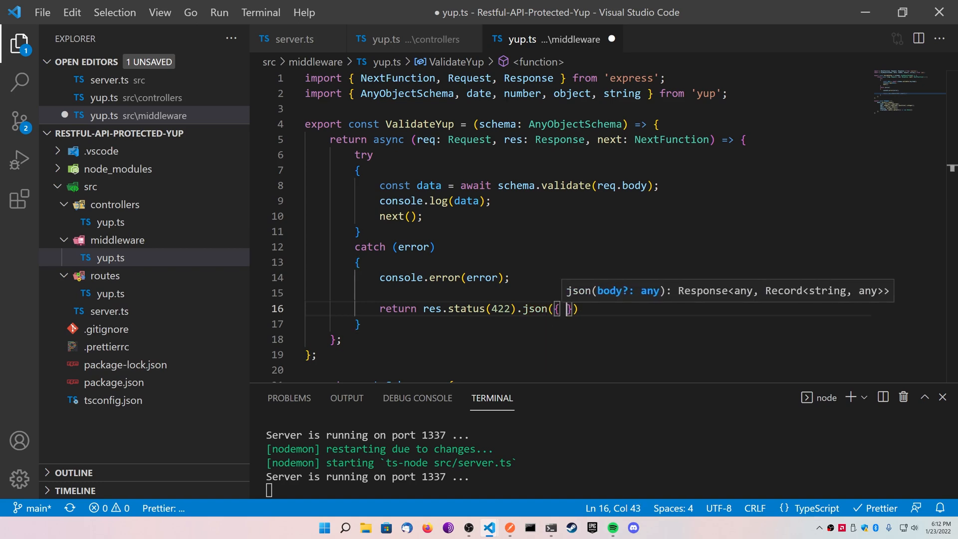
pyautogui.write('error')
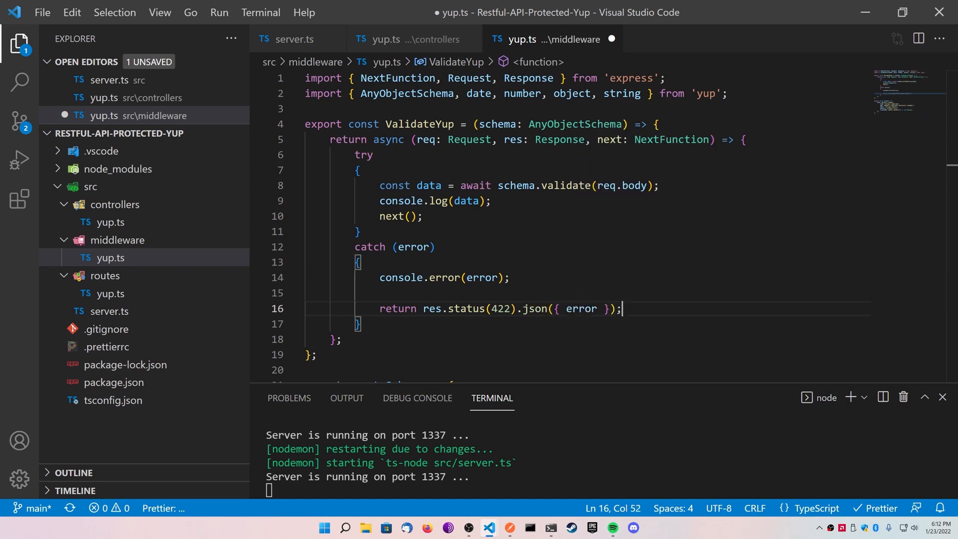
pyautogui.press('ctrl+s')
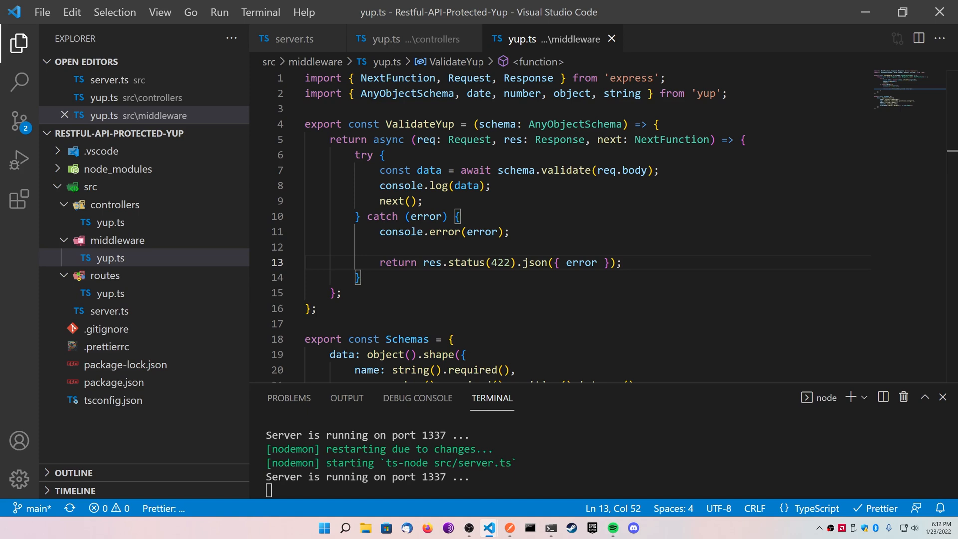
# Step: In routes/yup.ts, insert ValidateYup(Schemas.data) into router.post and import Schemas
pyautogui.click(110, 294)
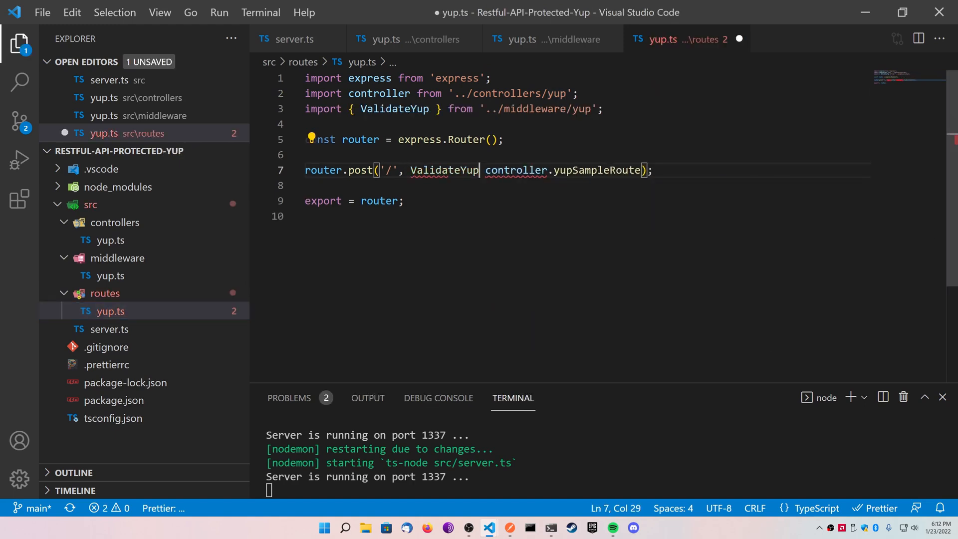
pyautogui.write('(Schemas.data),')
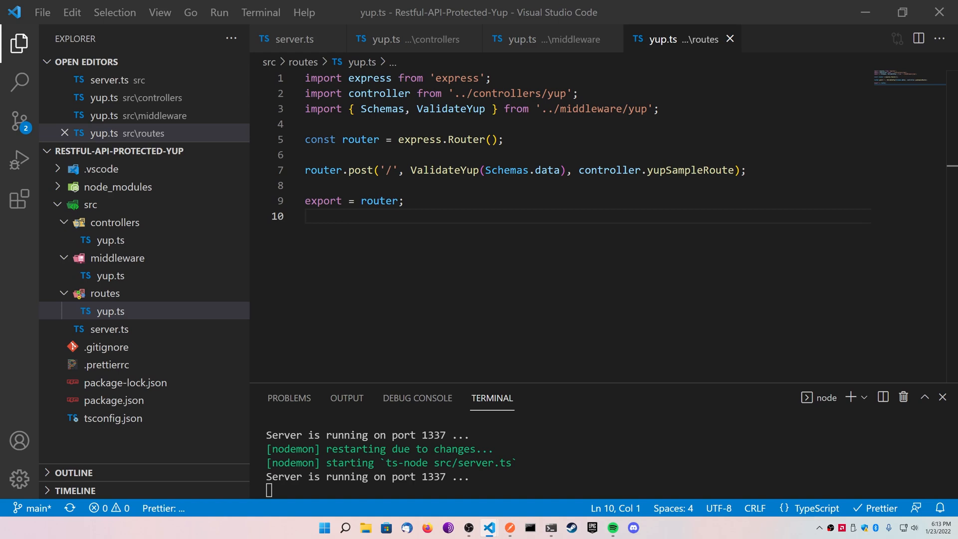
pyautogui.click(504, 527)
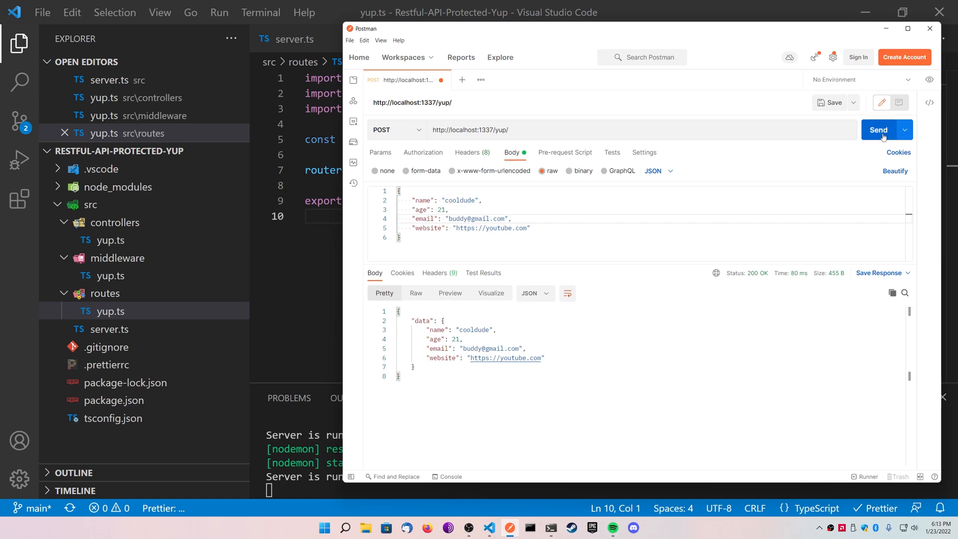
# Step: Send the request with a string age, getting a 422 error, and dismiss the save prompt
pyautogui.click(878, 129)
pyautogui.write('""')
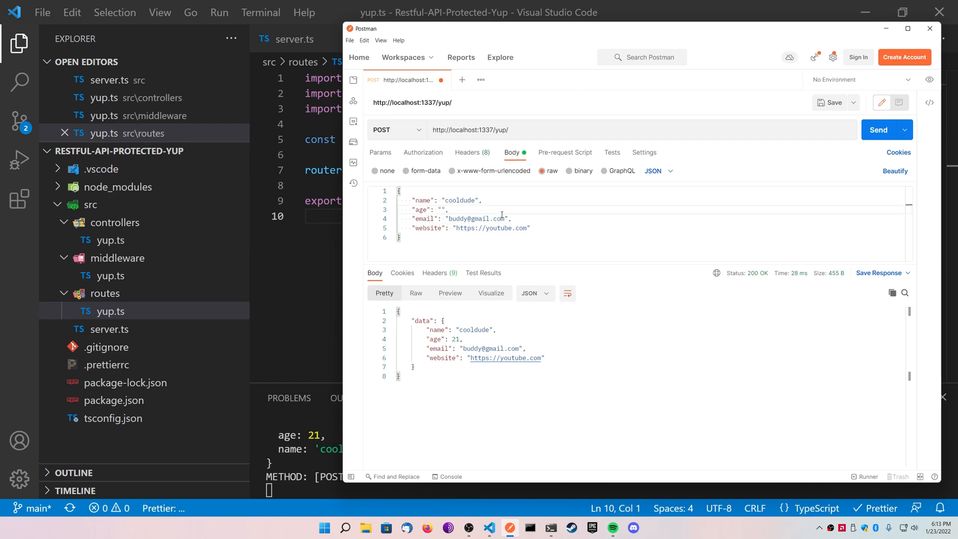
pyautogui.click(829, 102)
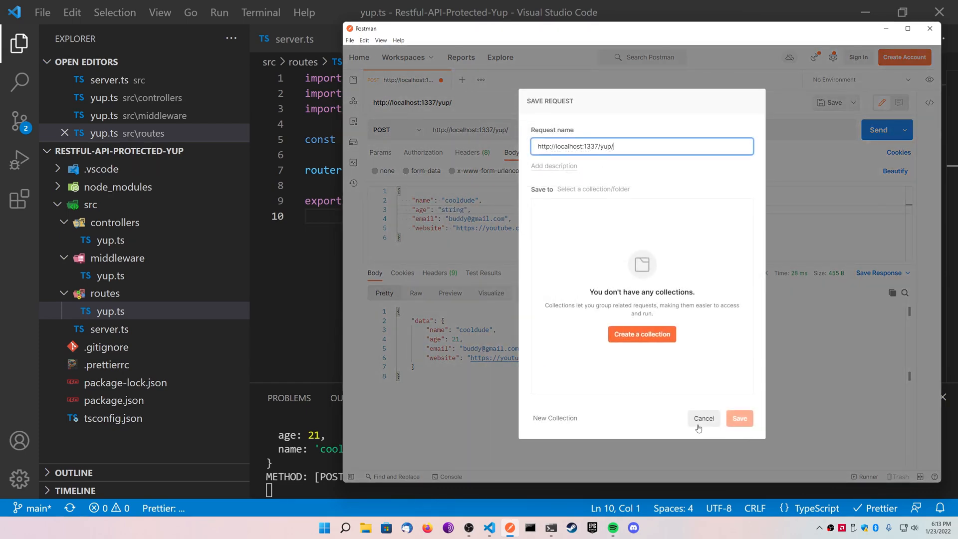
pyautogui.click(704, 418)
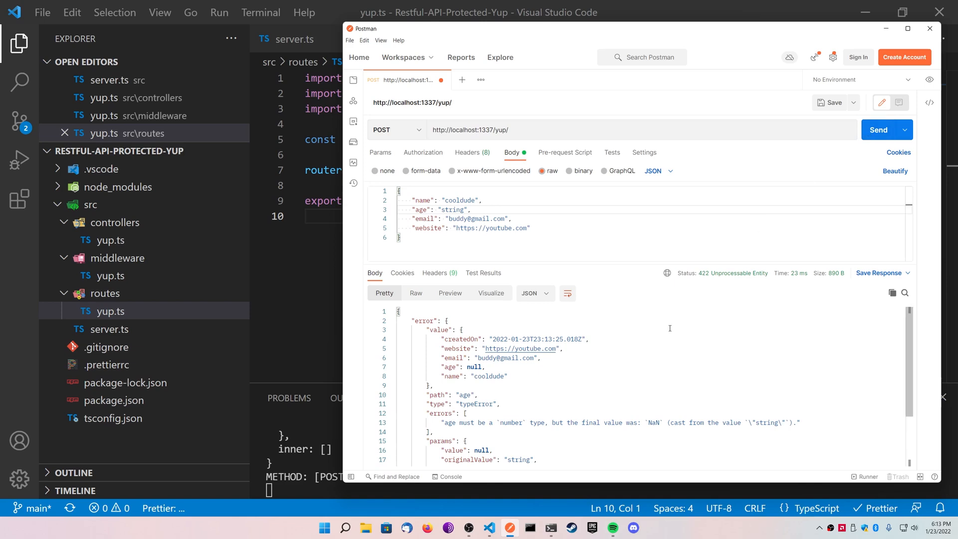
pyautogui.scroll(-3)
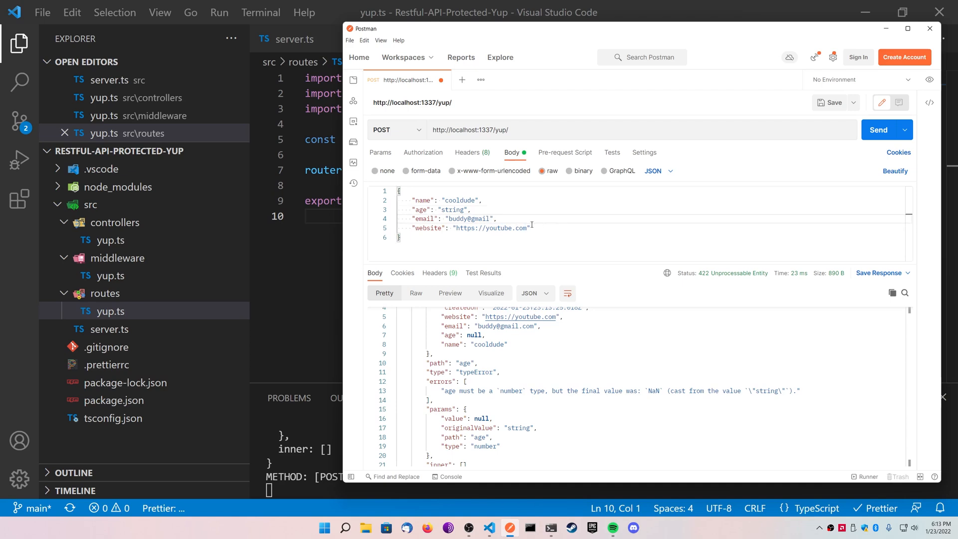
# Step: Resend with numeric age 21, then append .com to the email and send again
pyautogui.click(453, 209)
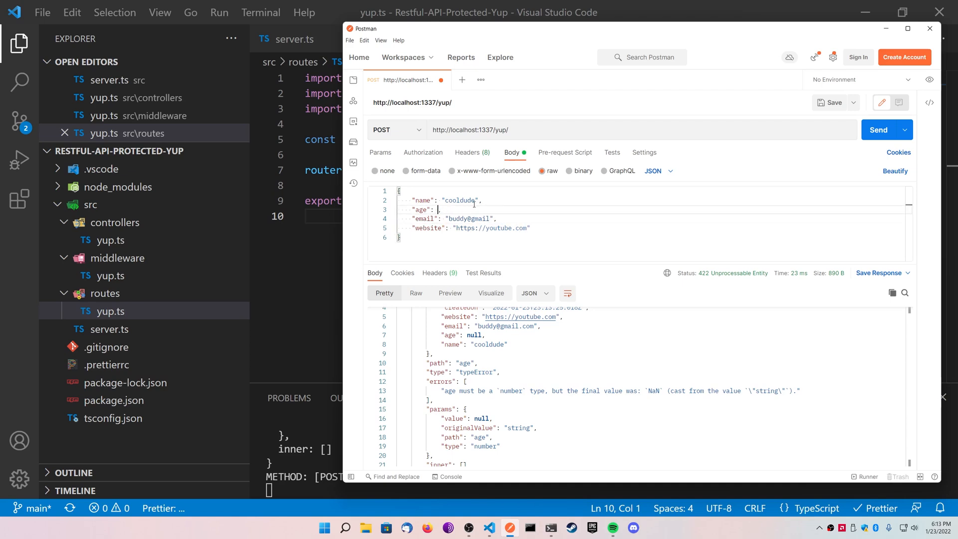
pyautogui.click(880, 130)
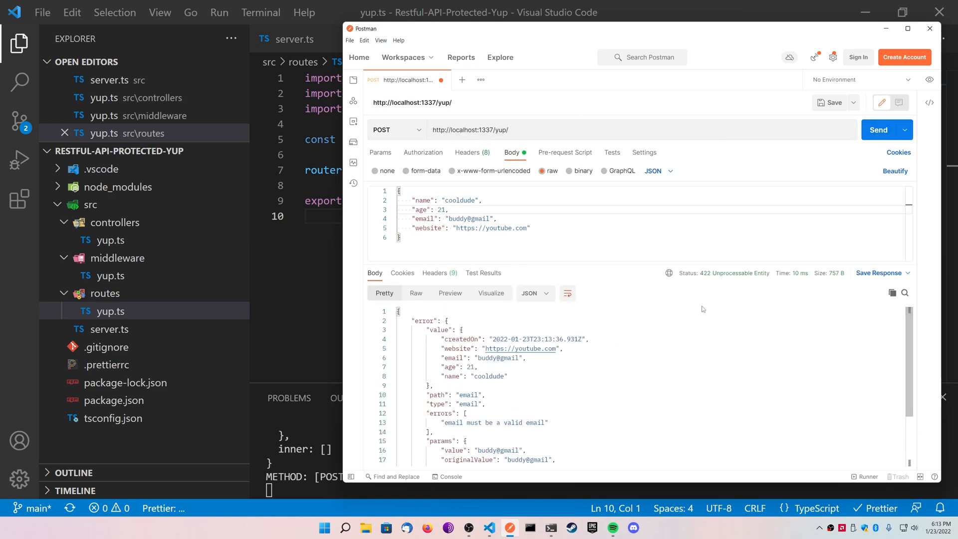
pyautogui.moveTo(884, 40)
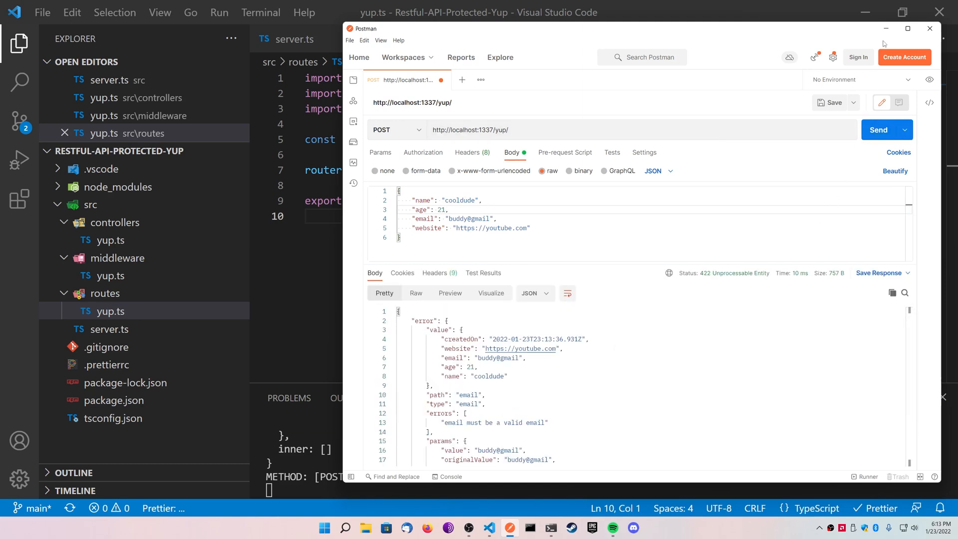
pyautogui.click(494, 219)
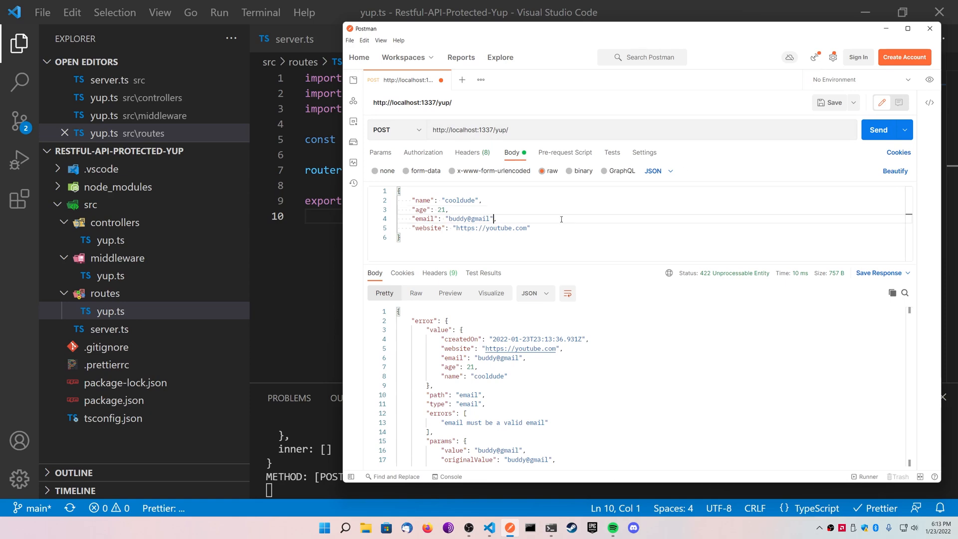
pyautogui.write('.com')
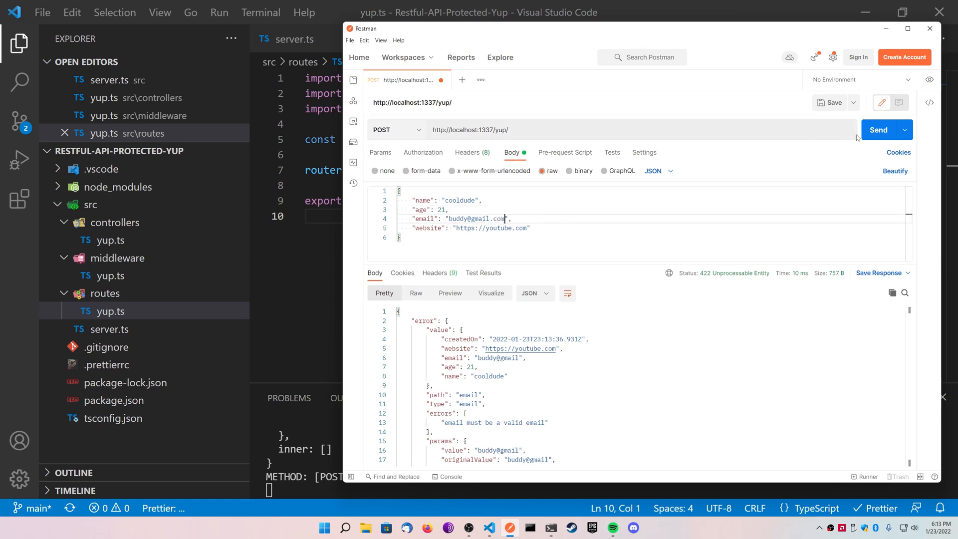
pyautogui.click(878, 130)
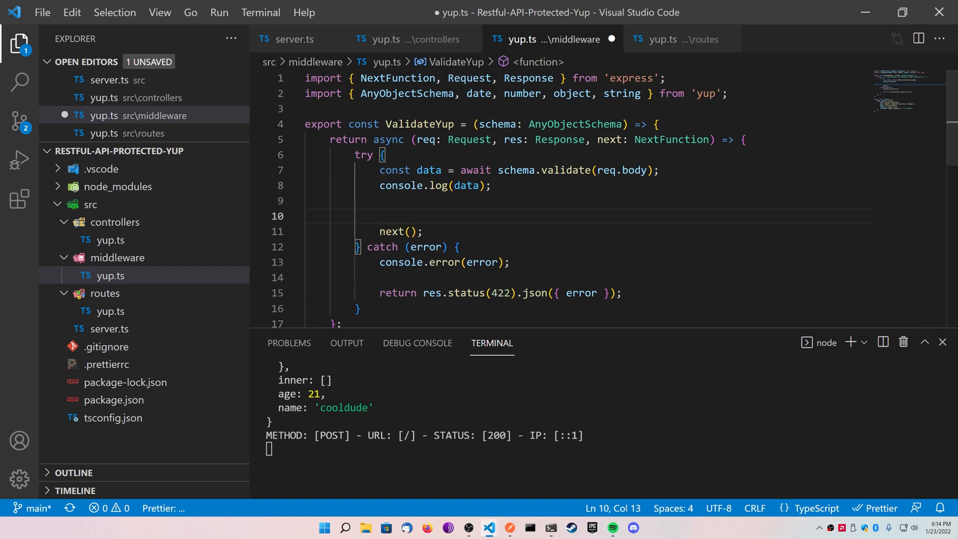
# Step: Insert res.locals.data = data; above next() in ValidateYup
pyautogui.write('re')
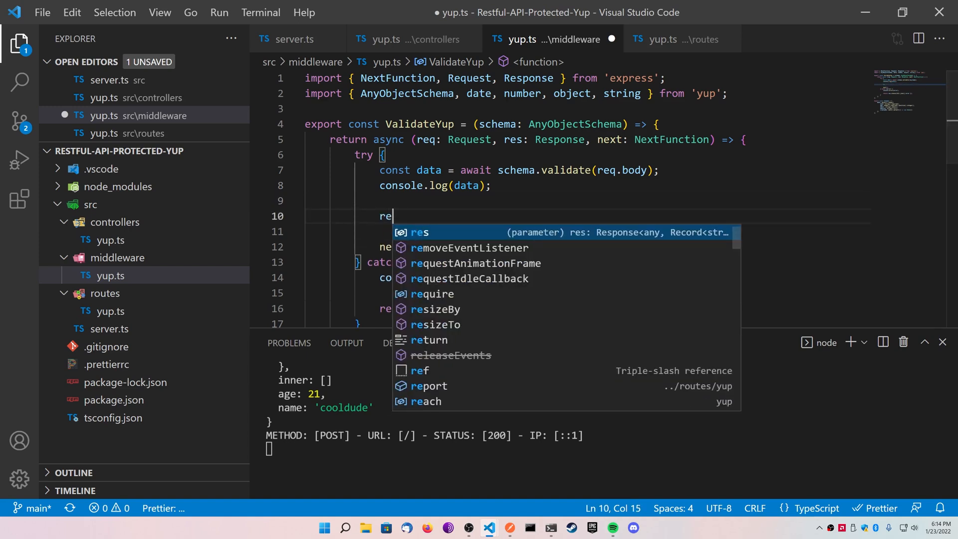
pyautogui.write('s.locals')
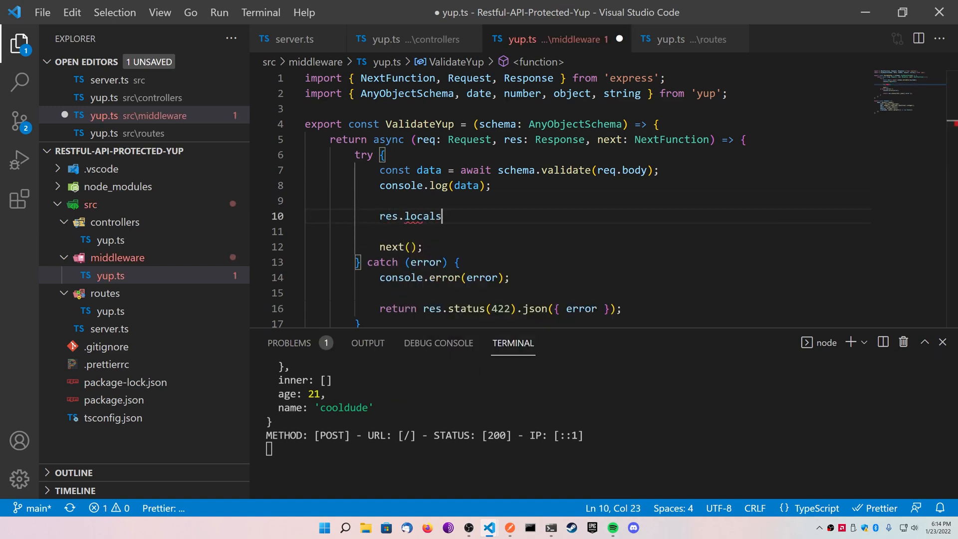
pyautogui.write('.data =')
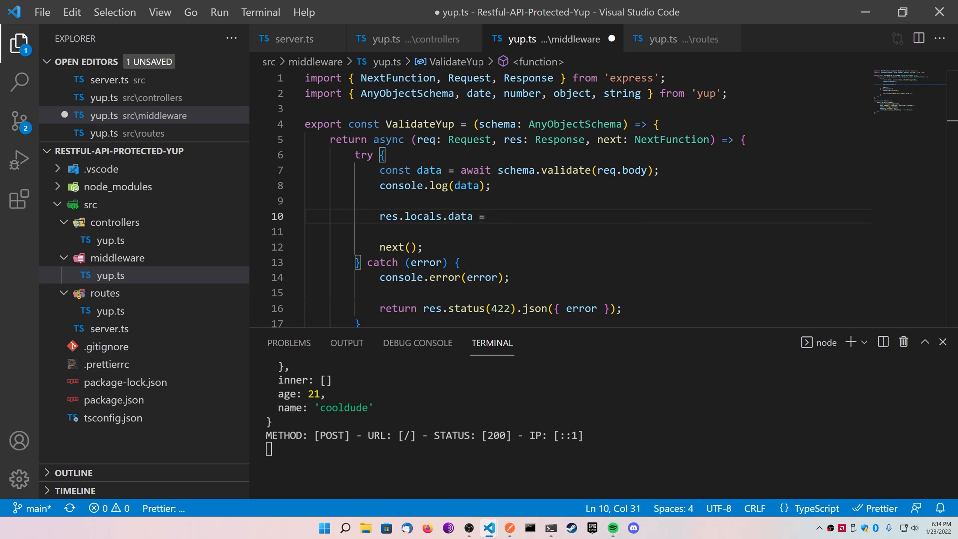
pyautogui.write('data;')
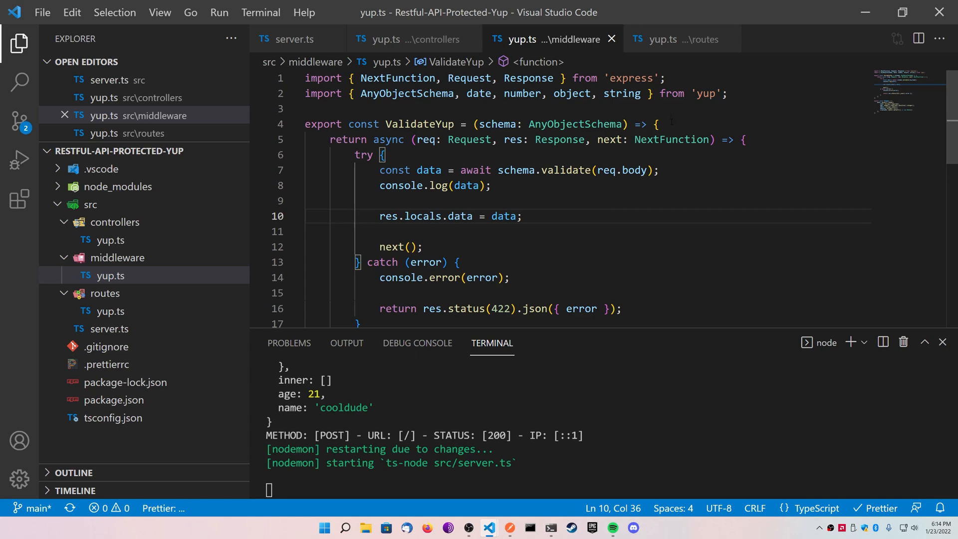
pyautogui.click(399, 39)
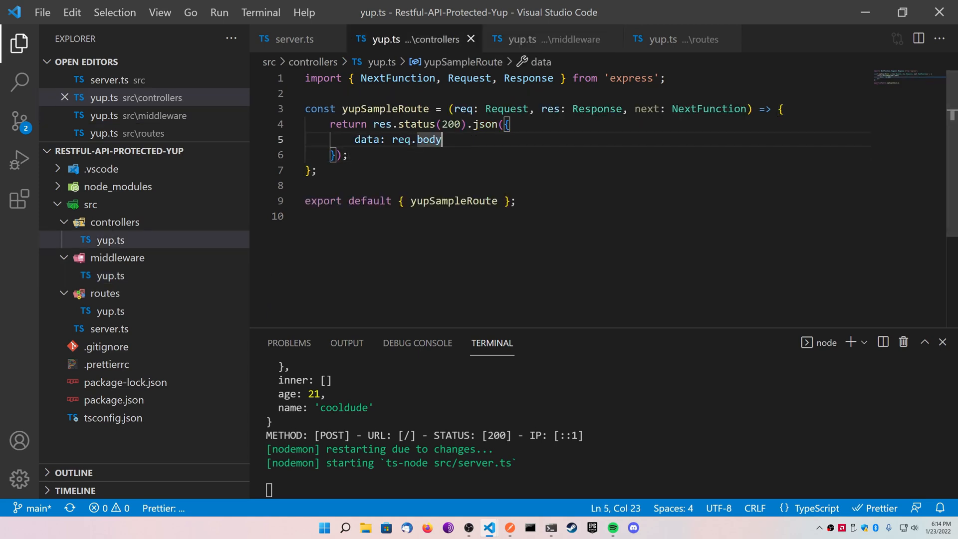
# Step: Add locals: res.locals.data to the controller's res.json object and save
pyautogui.write(',')
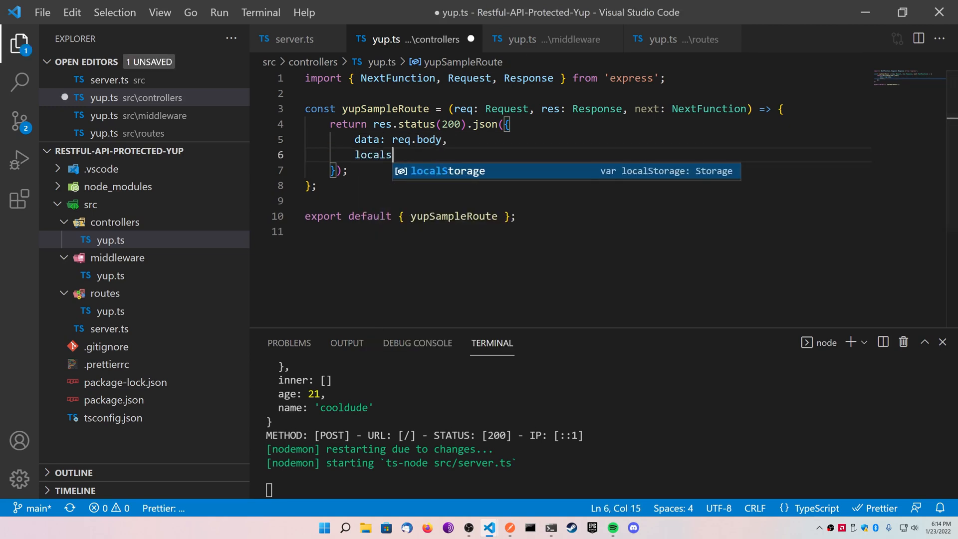
pyautogui.write(':')
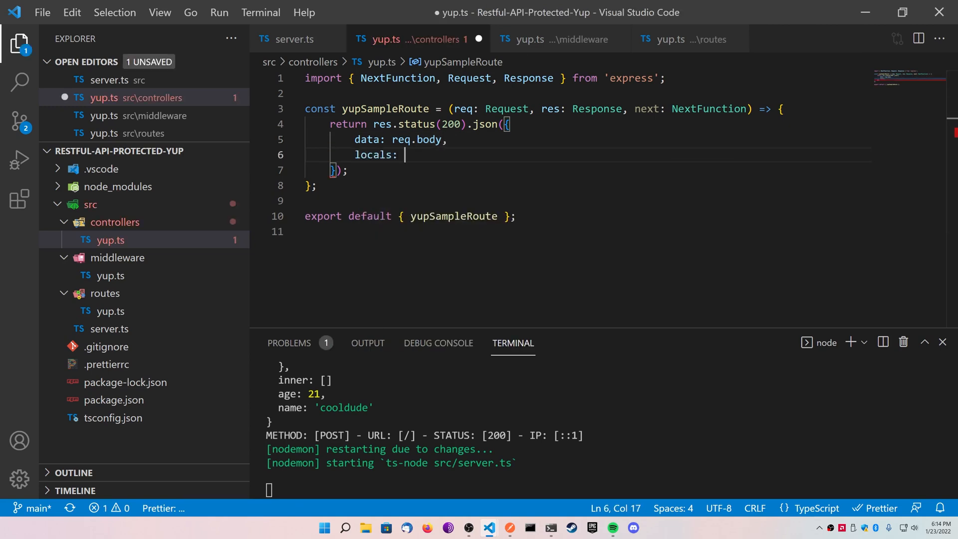
pyautogui.write('res.locals')
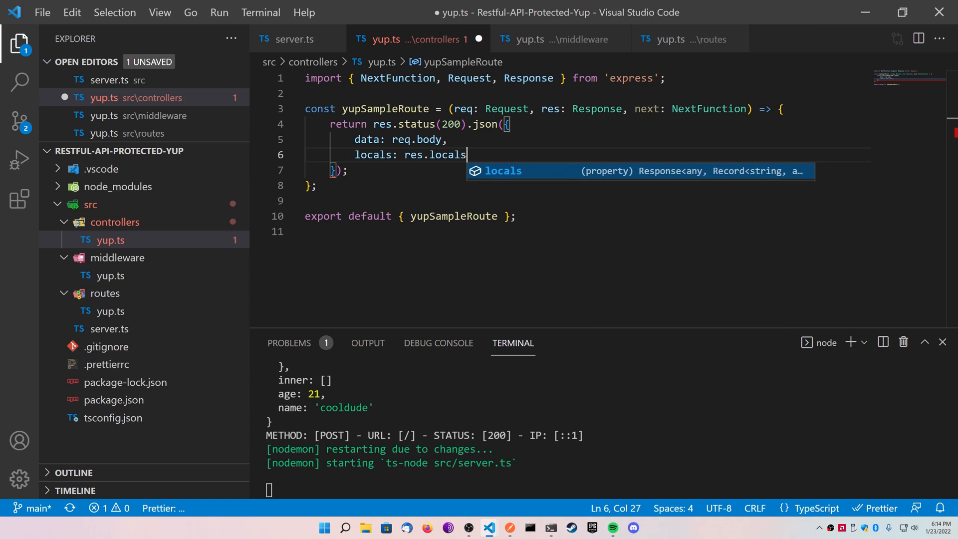
pyautogui.write('.data')
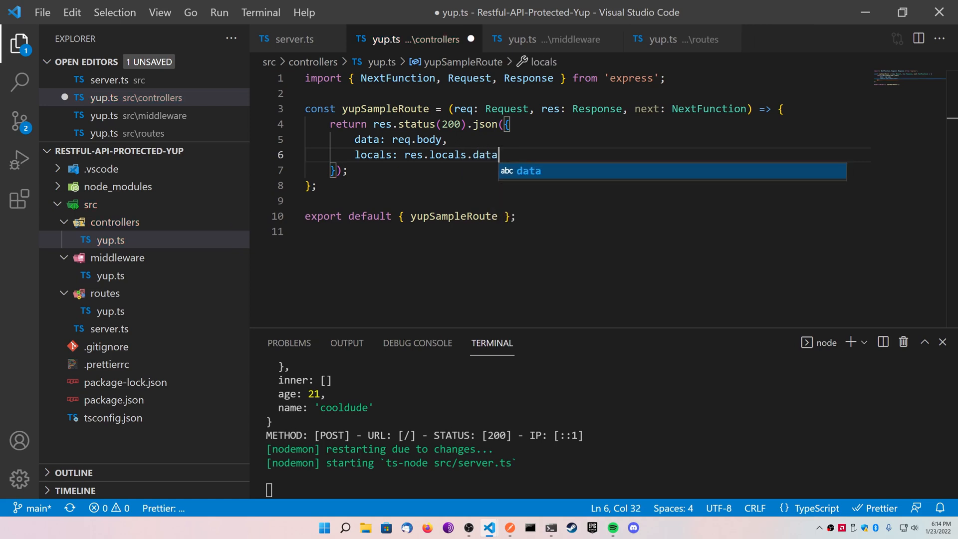
pyautogui.press('Ctrl+s')
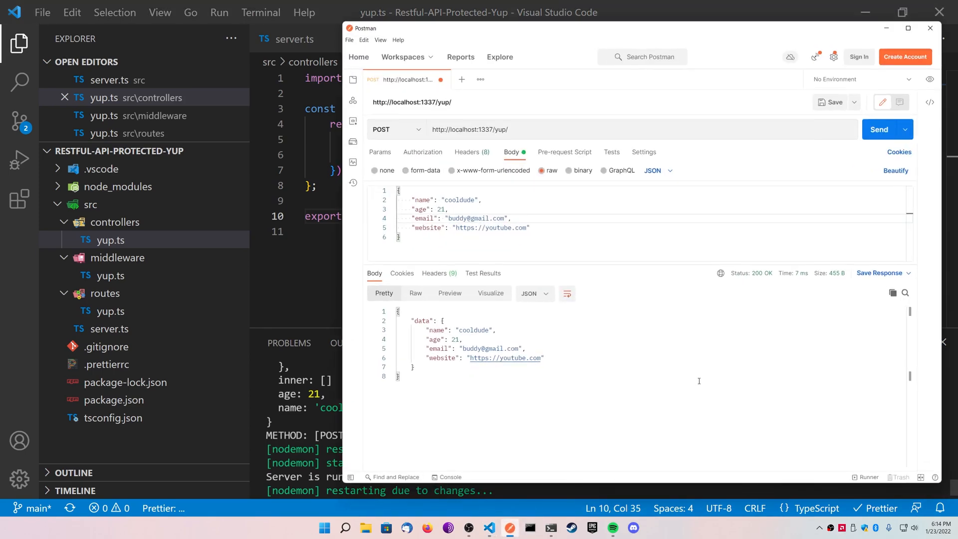
# Step: Resend the POST request to localhost:1337/yup/ from Postman
pyautogui.click(878, 129)
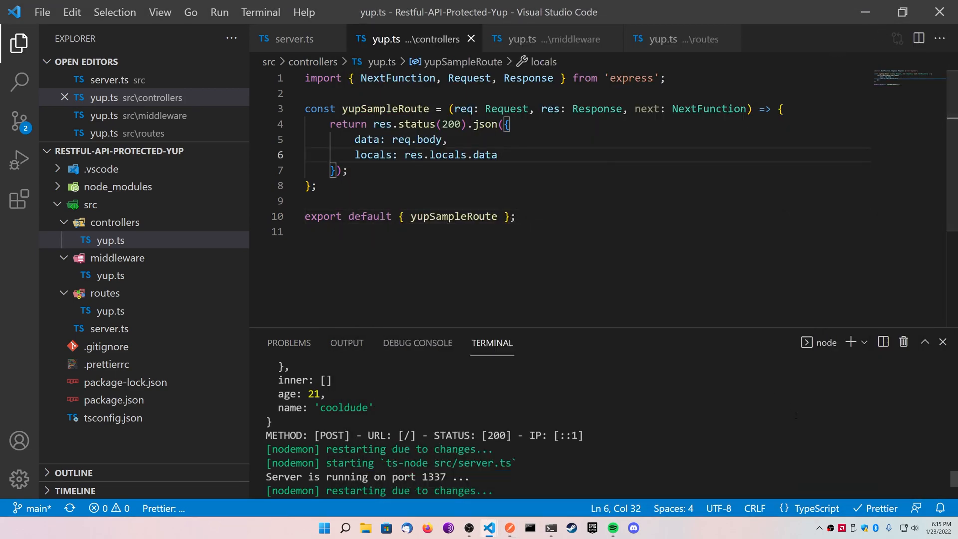
pyautogui.moveTo(943, 473)
pyautogui.write('interfaces')
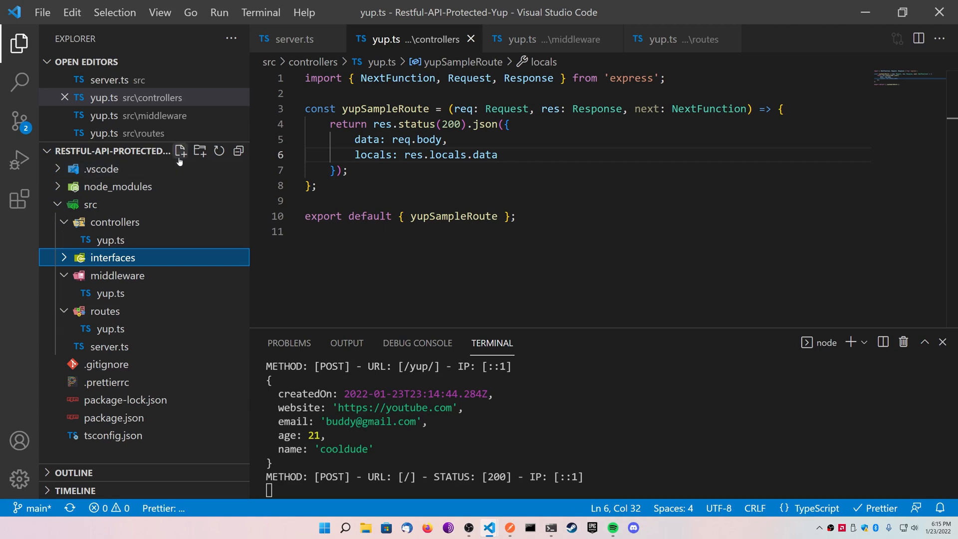
# Step: Create interfaces/yup.ts exporting IYupData: name, age, optional email/website, createdOn Date
pyautogui.click(180, 150)
pyautogui.write('yup.ts')
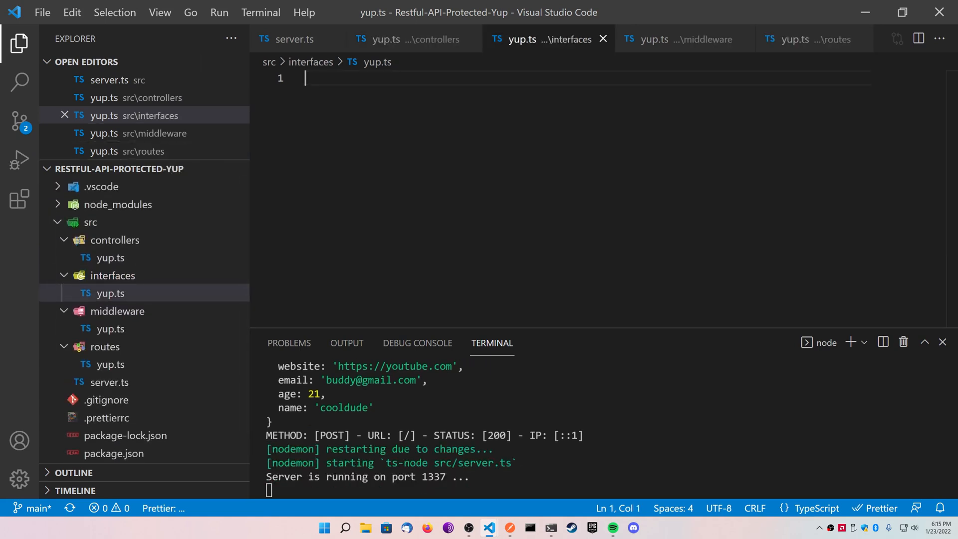
pyautogui.write('export interface')
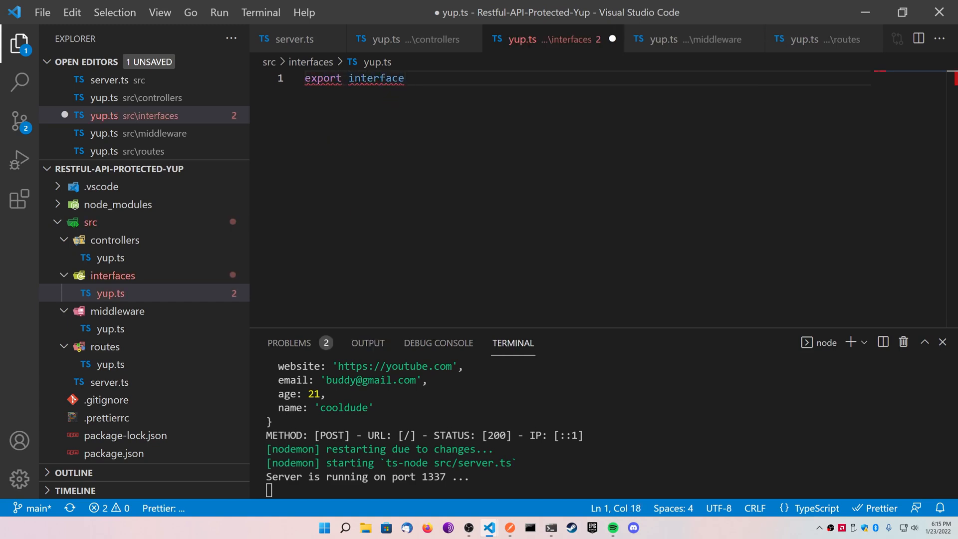
pyautogui.write('IYupData {')
pyautogui.write('name:')
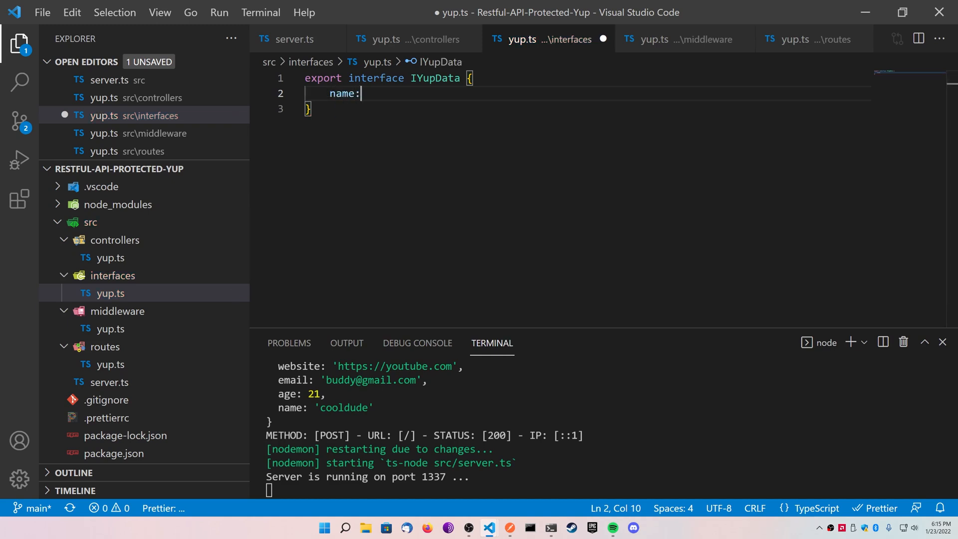
pyautogui.write('string;')
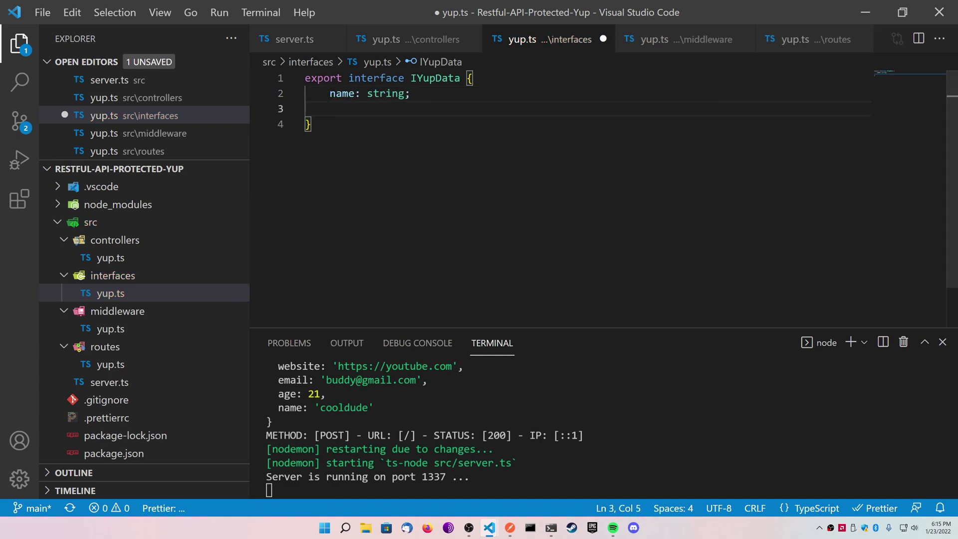
pyautogui.write('age: number;')
pyautogui.write('email?:')
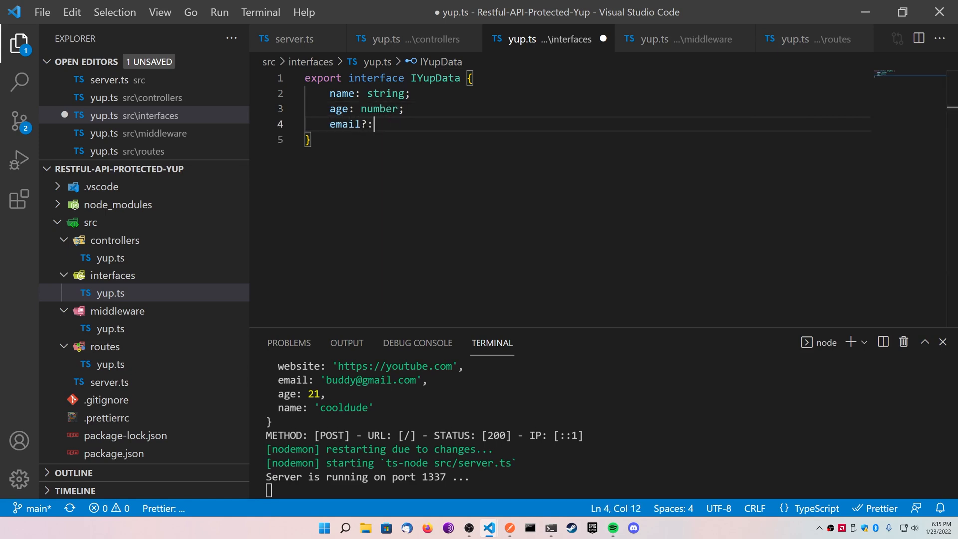
pyautogui.write('string;')
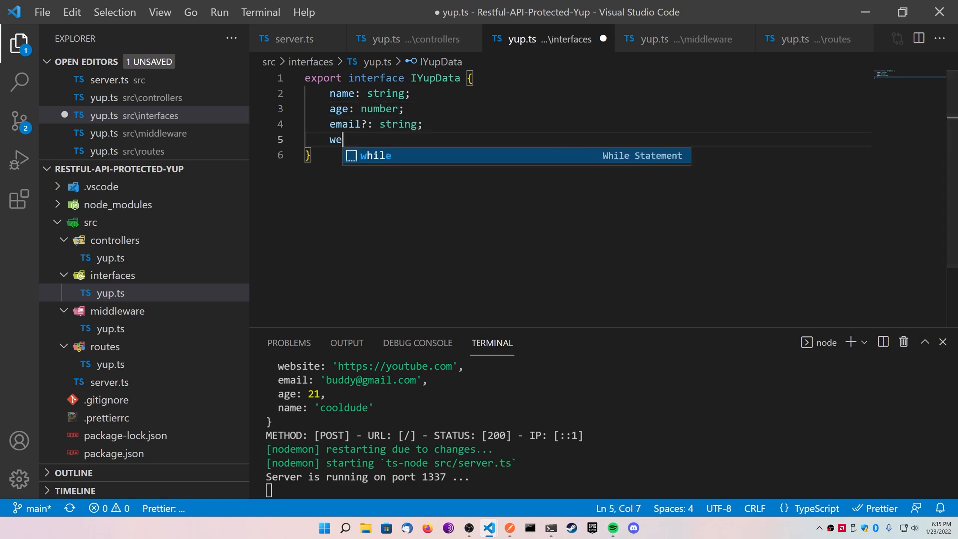
pyautogui.write('bsite?: string;')
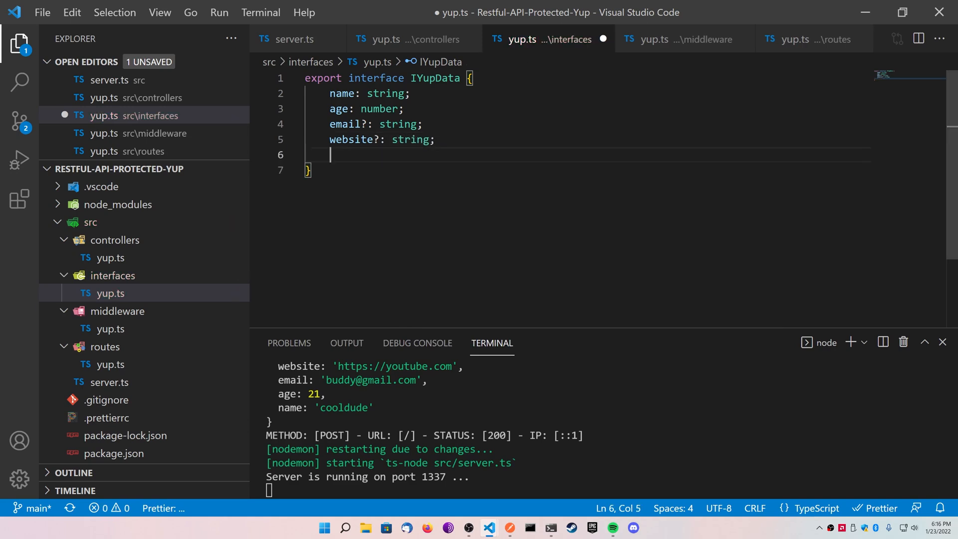
pyautogui.write('createdOn:')
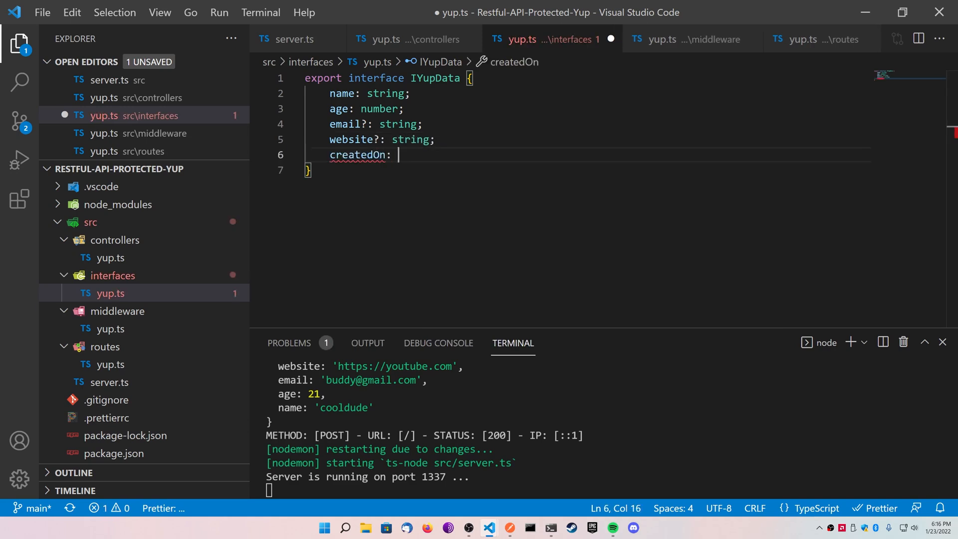
pyautogui.write('Date;')
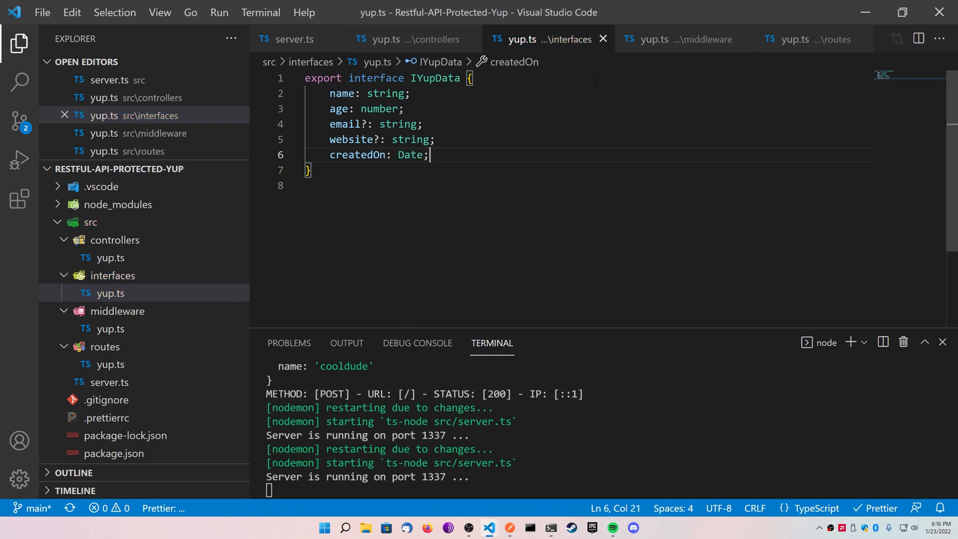
pyautogui.click(411, 39)
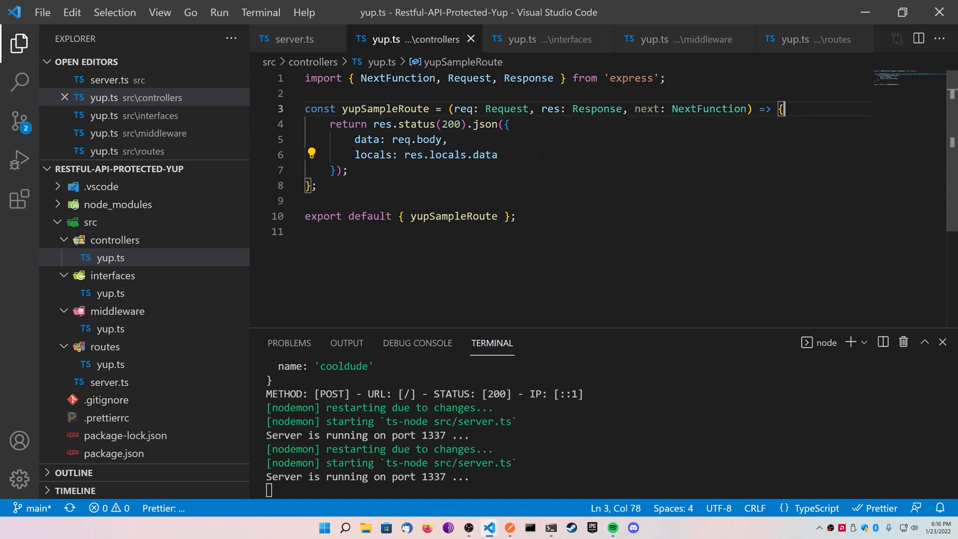
# Step: Cast res.locals.data to IYupData as data and return locals: data in the controller
pyautogui.write('const data')
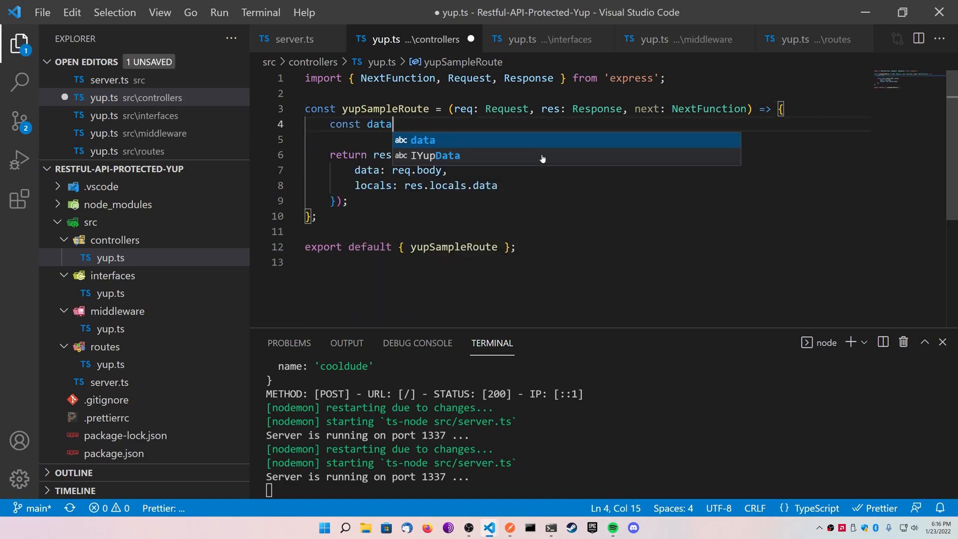
pyautogui.write('= res.locals.data as IYupData;')
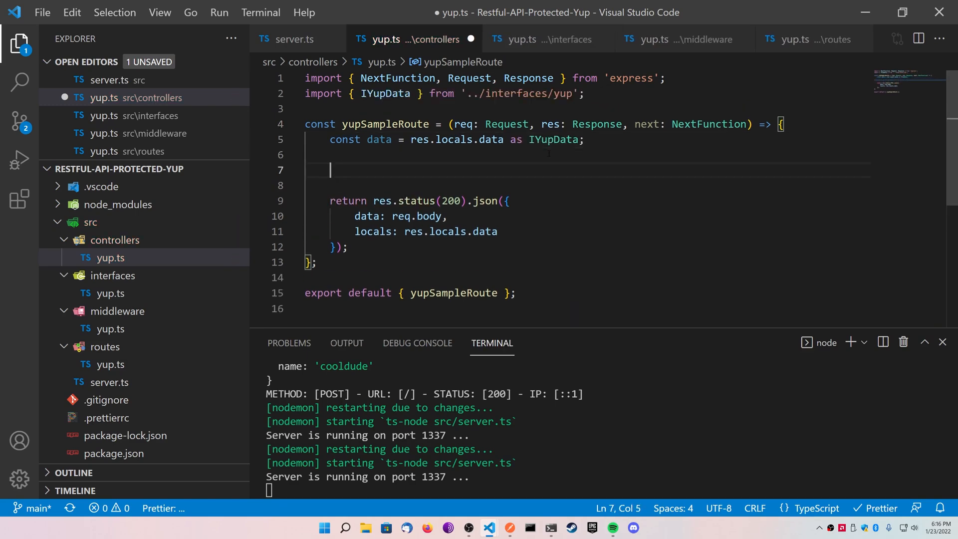
pyautogui.write('data.')
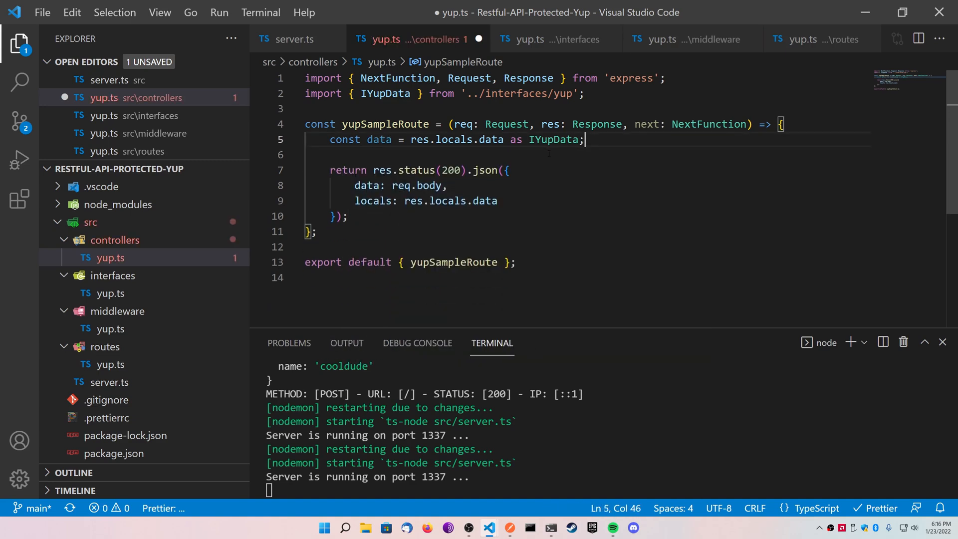
pyautogui.doubleClick(379, 139)
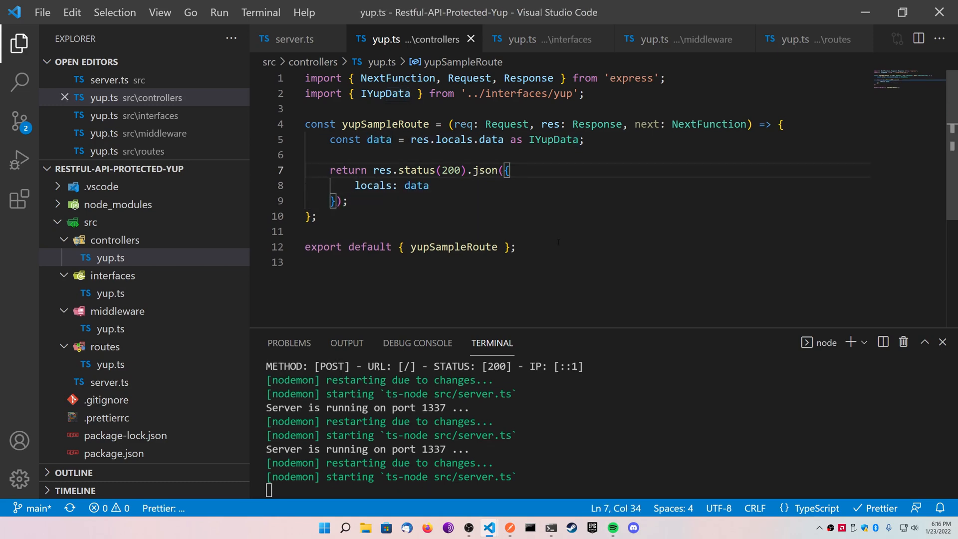
pyautogui.scroll(-3)
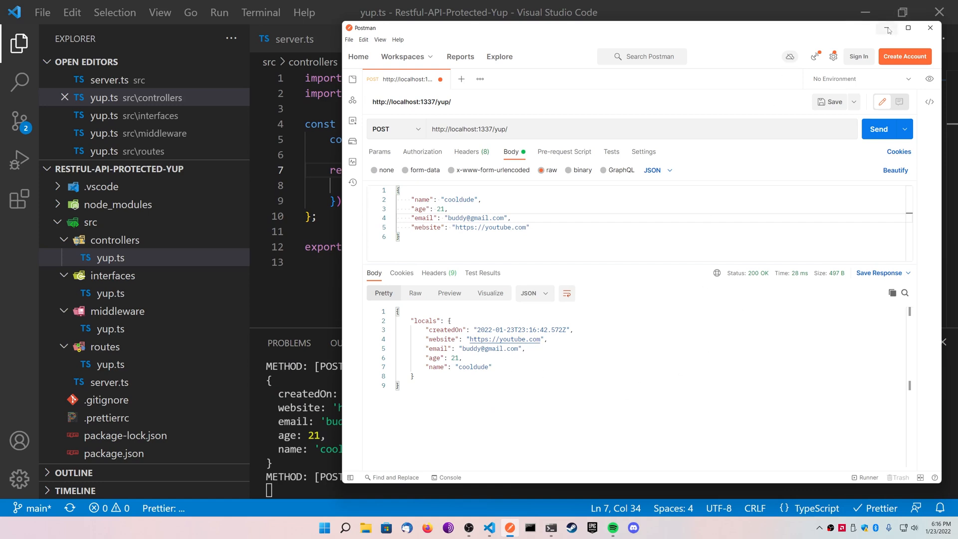
pyautogui.moveTo(888, 28)
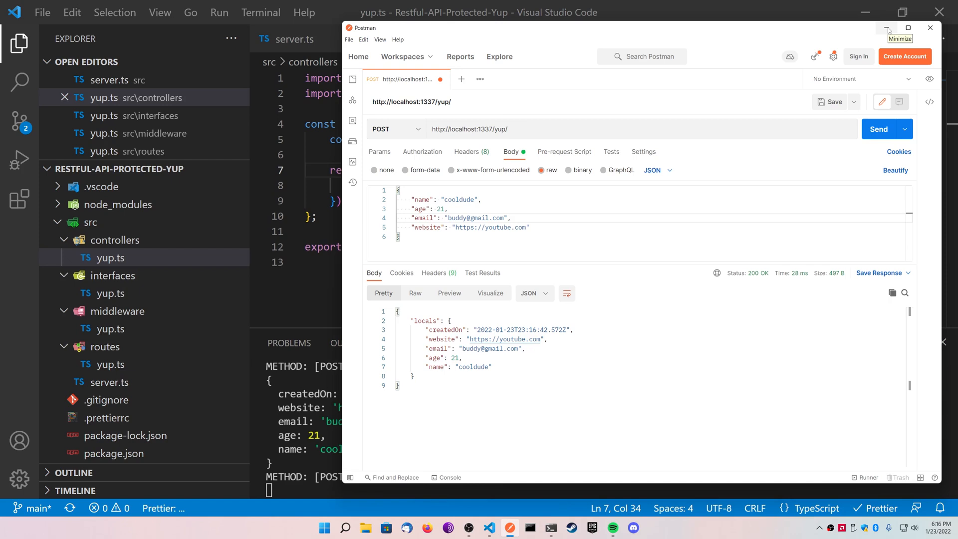